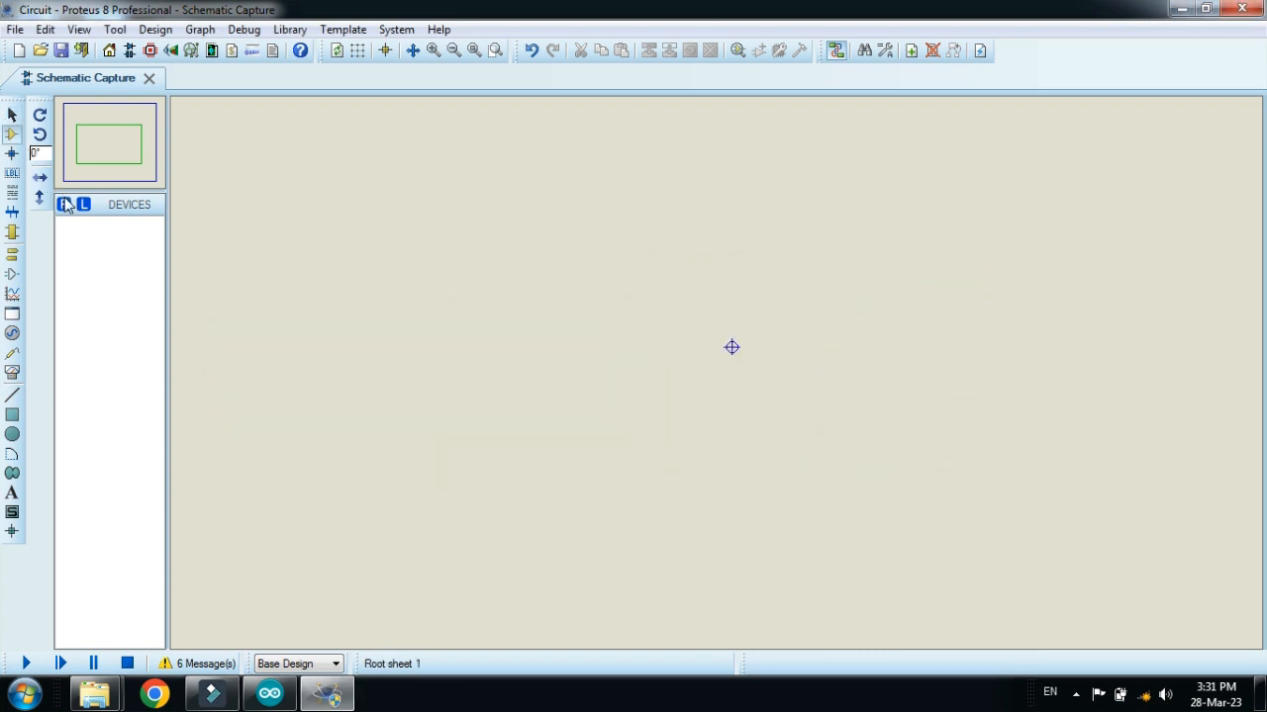
# - Add the ARDUINO UNO R3 and the LM044L 20x4 LCD to the parts list
pyautogui.click(64, 204)
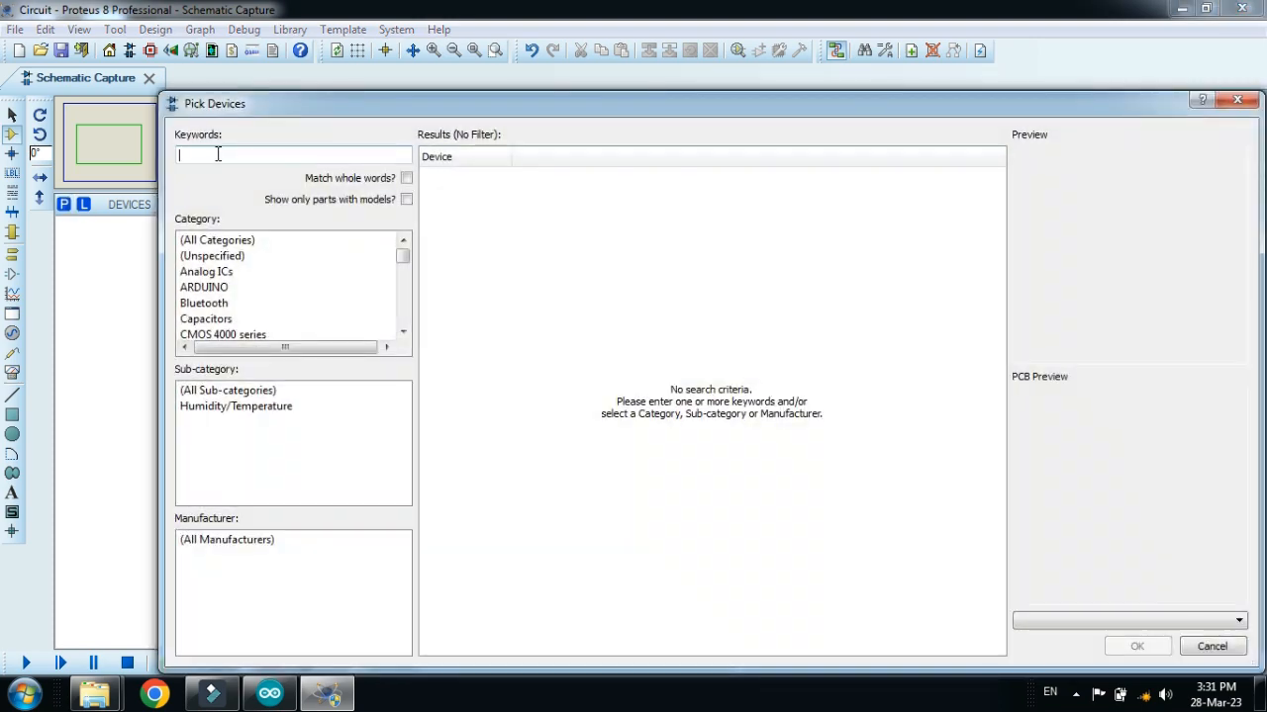
pyautogui.write('arduino')
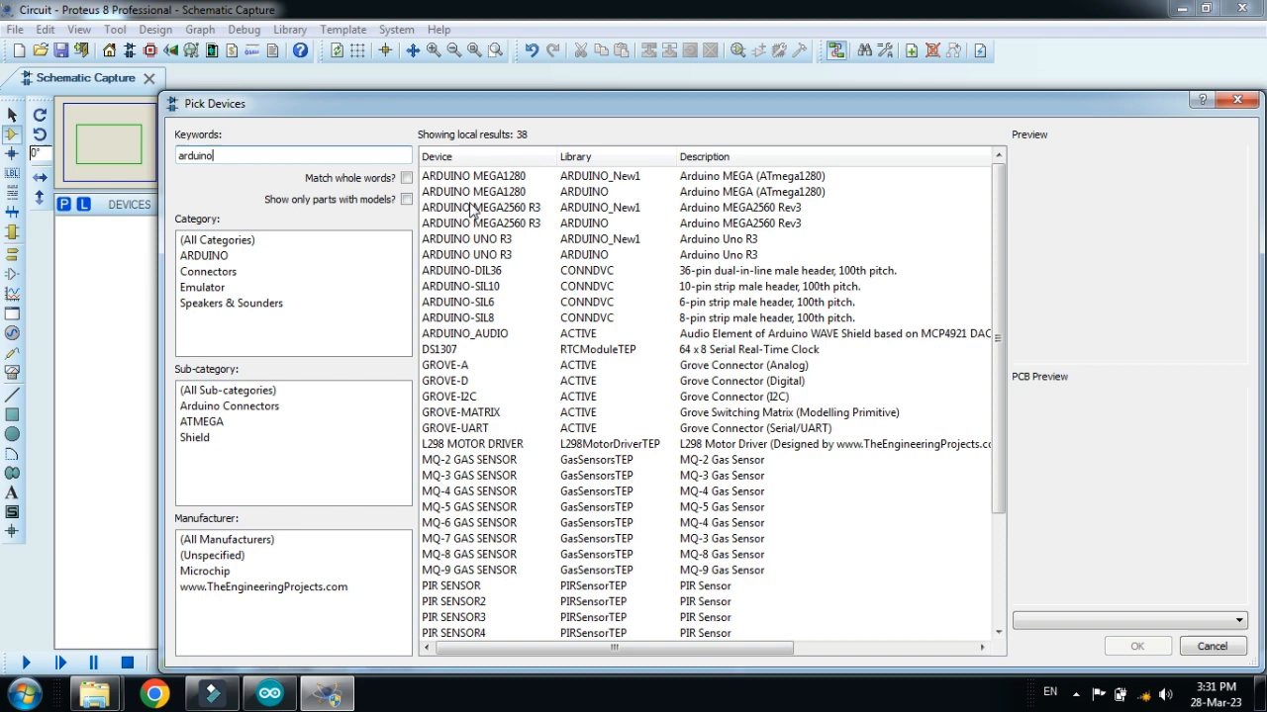
pyautogui.click(466, 255)
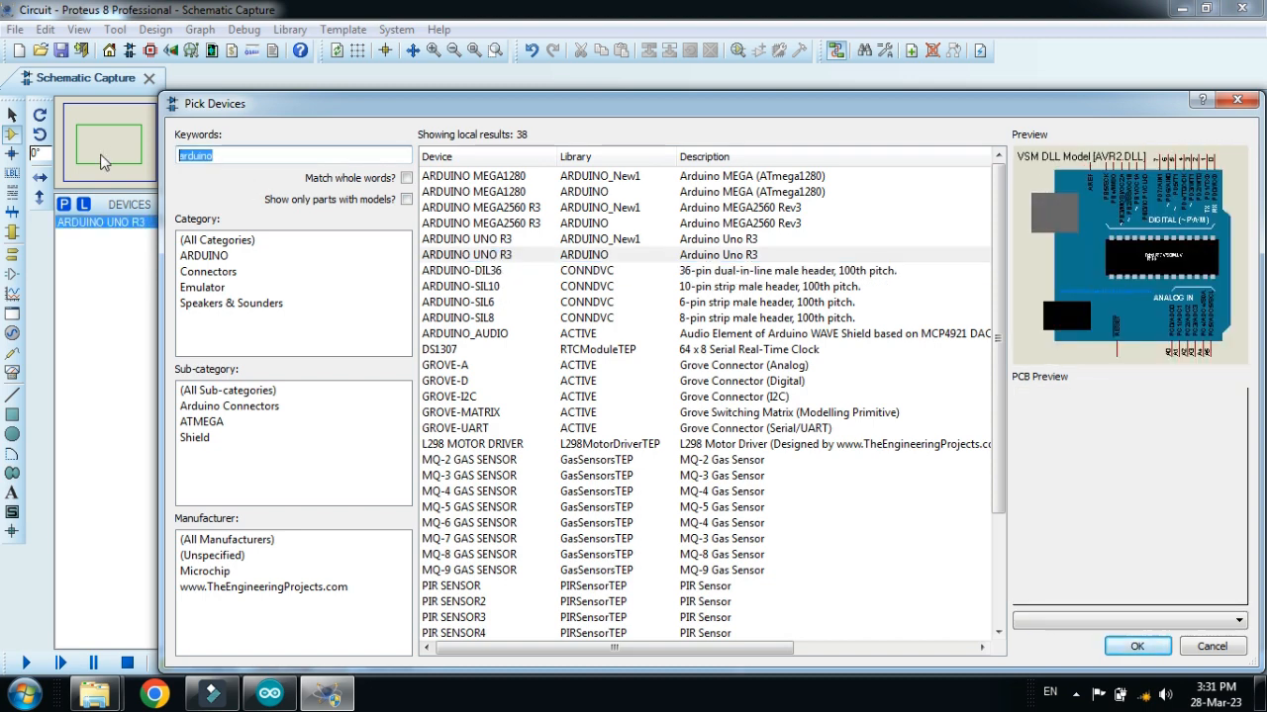
pyautogui.write('lcd')
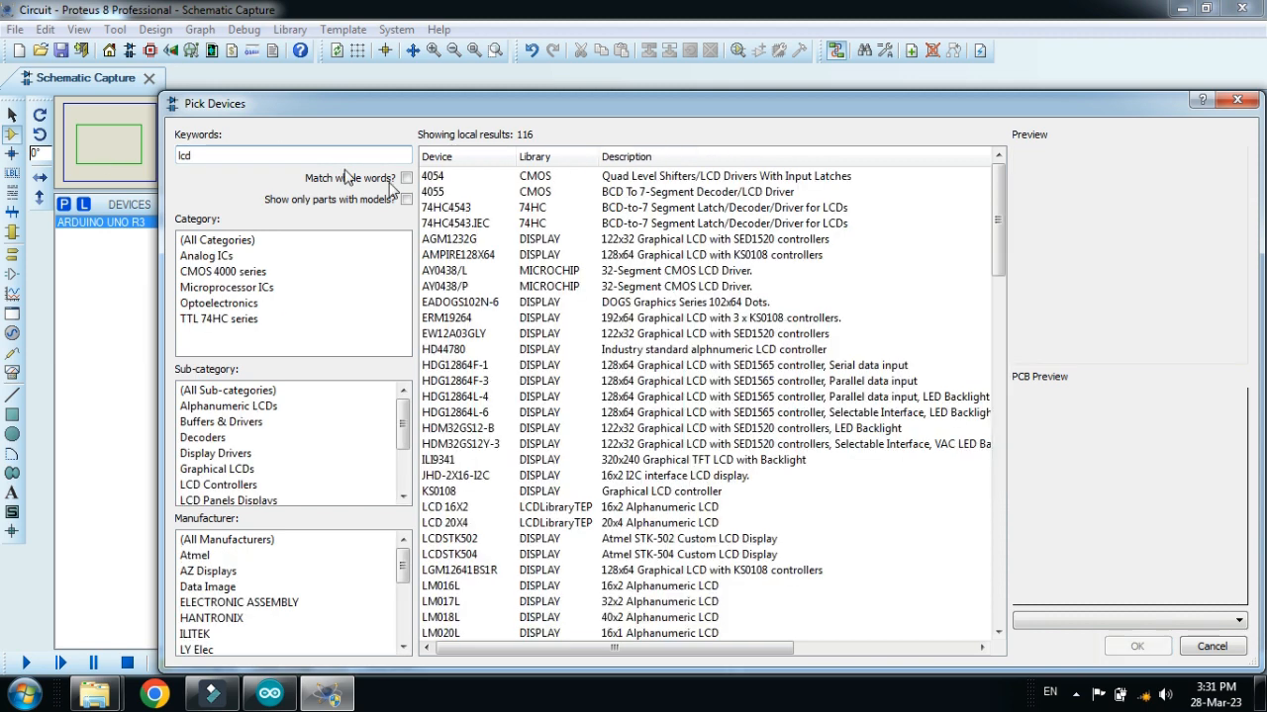
pyautogui.moveTo(639, 549)
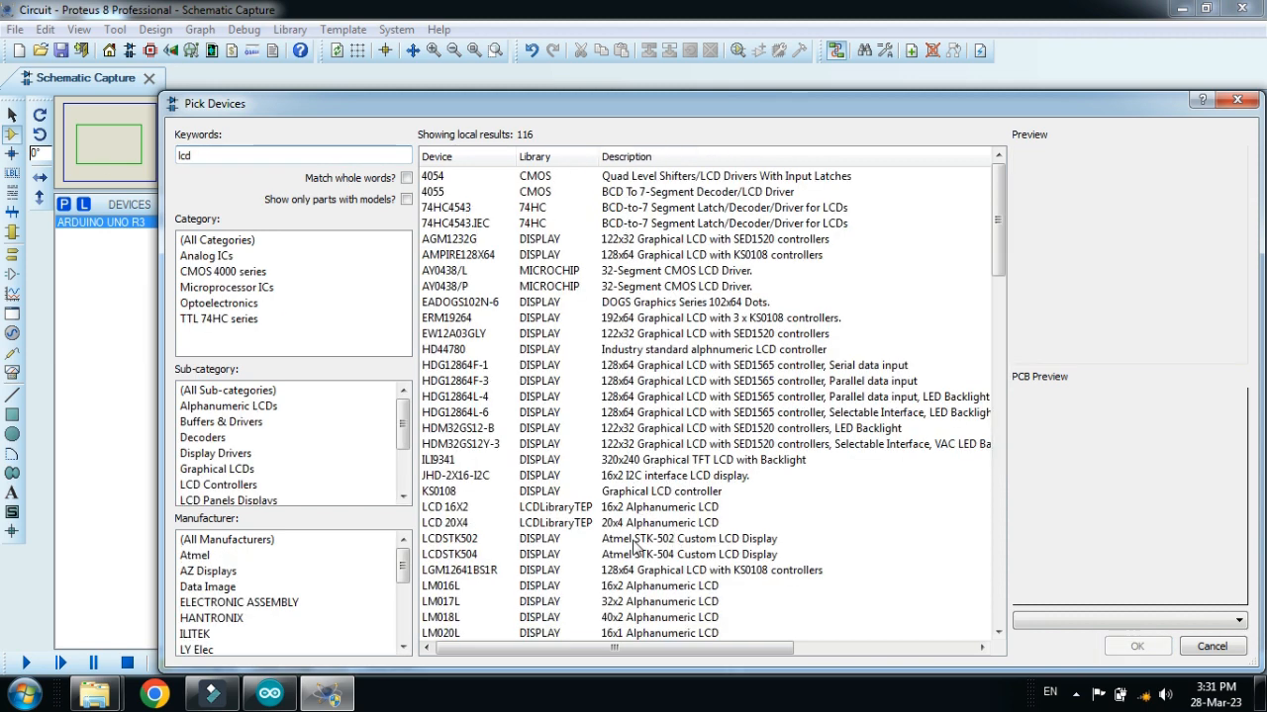
pyautogui.scroll(-3)
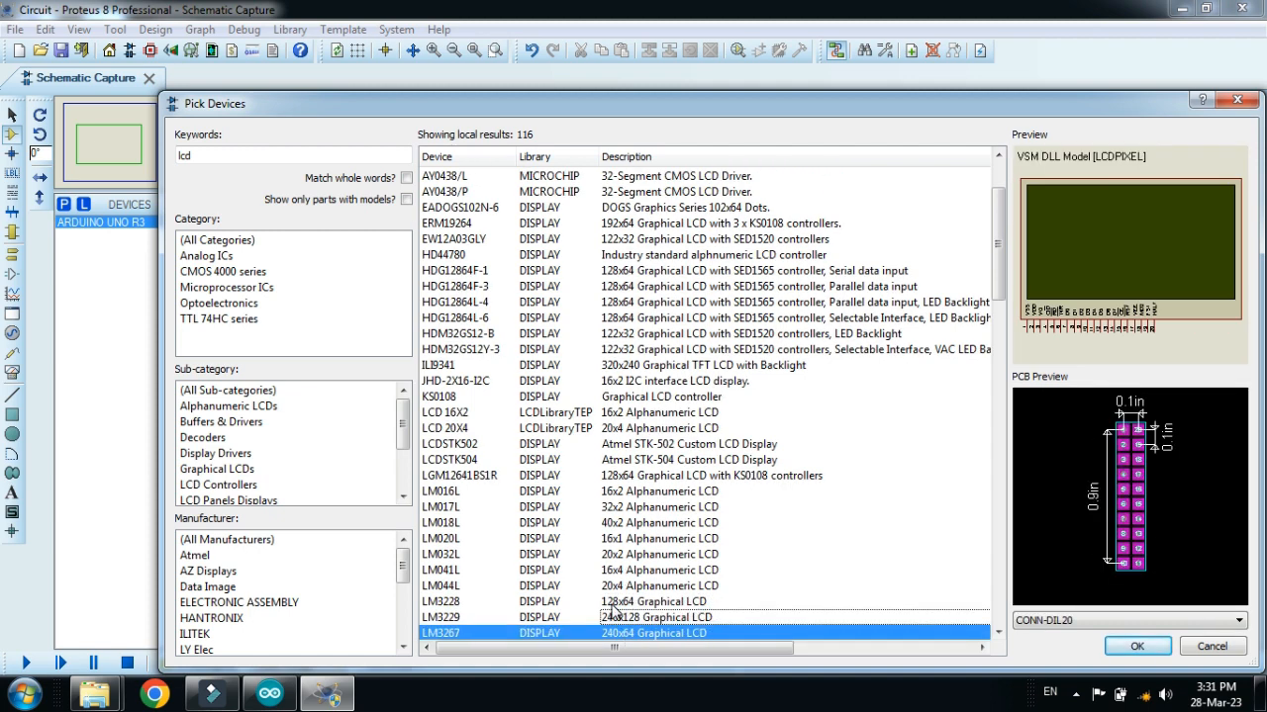
pyautogui.click(453, 586)
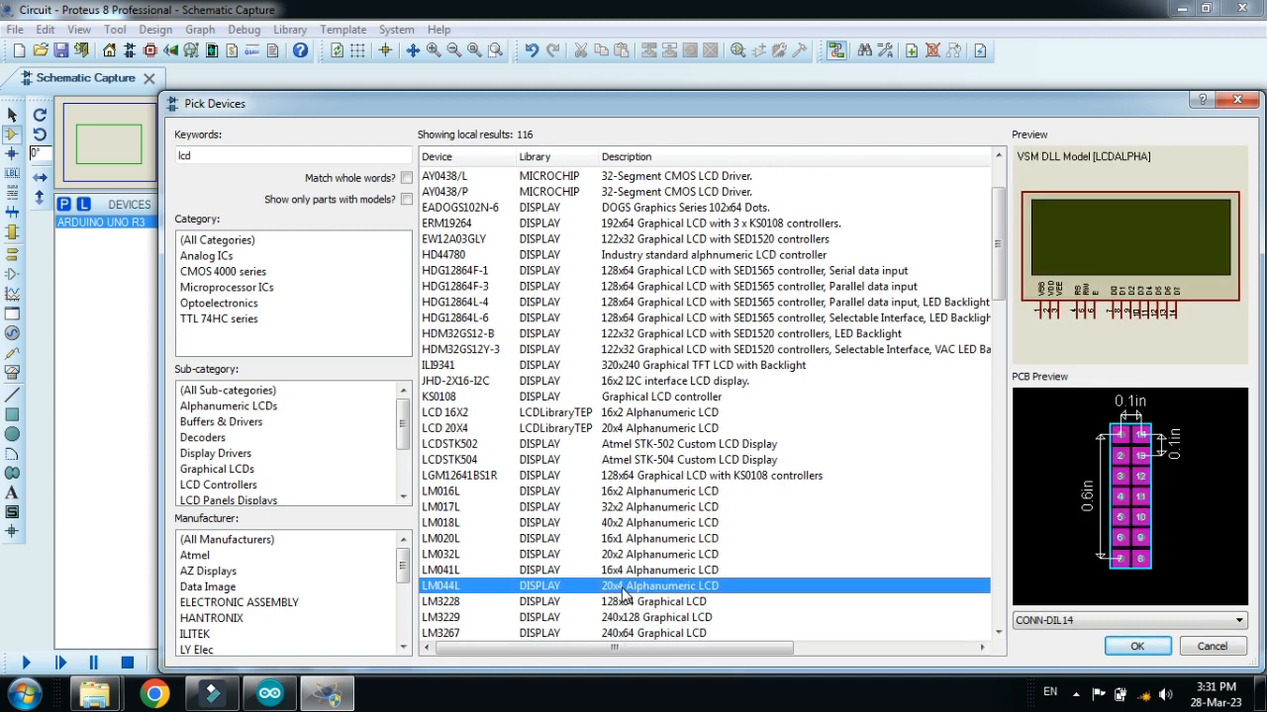
pyautogui.doubleClick(452, 585)
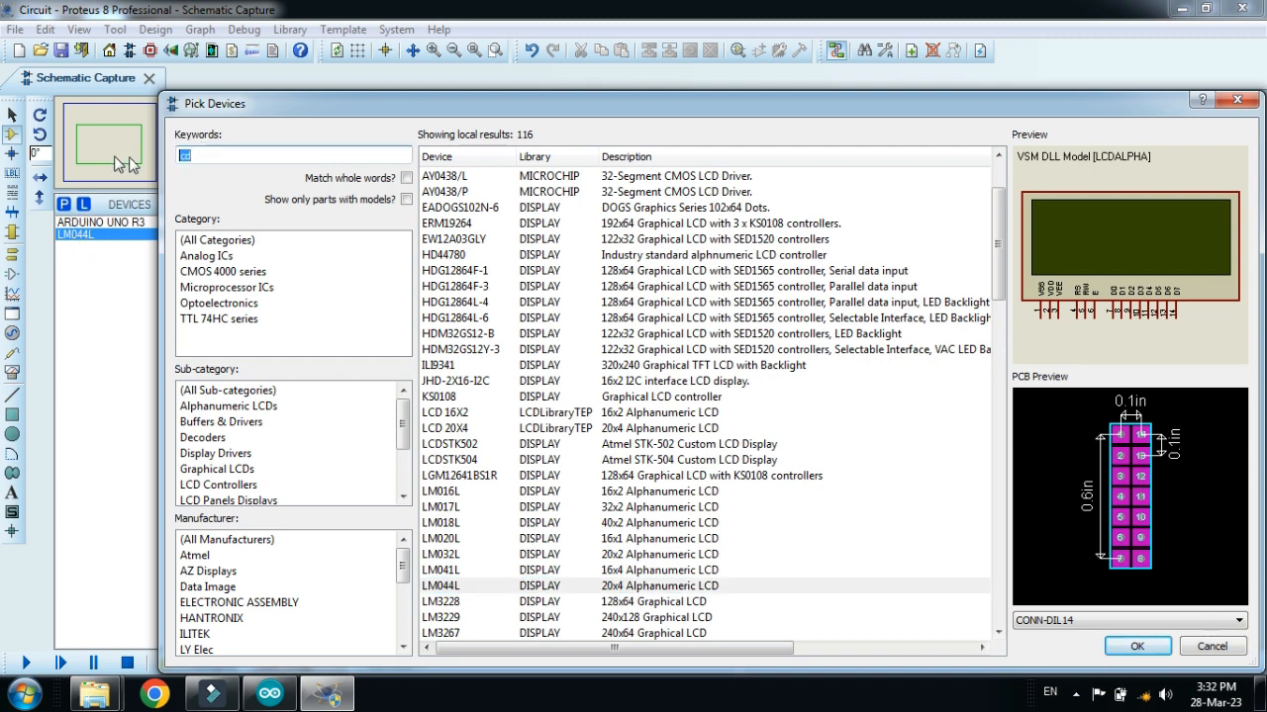
# - Add the DHT11 humidity and temperature sensor and close the parts picker
pyautogui.write('d')
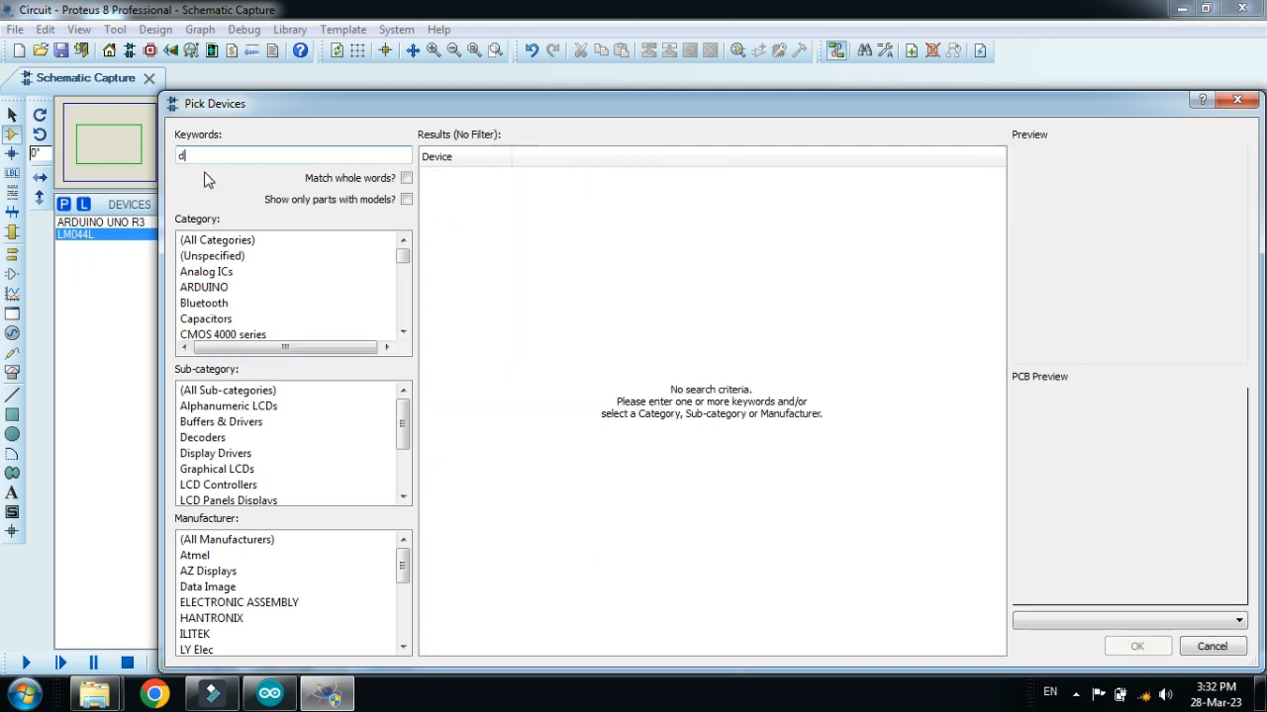
pyautogui.write('ht')
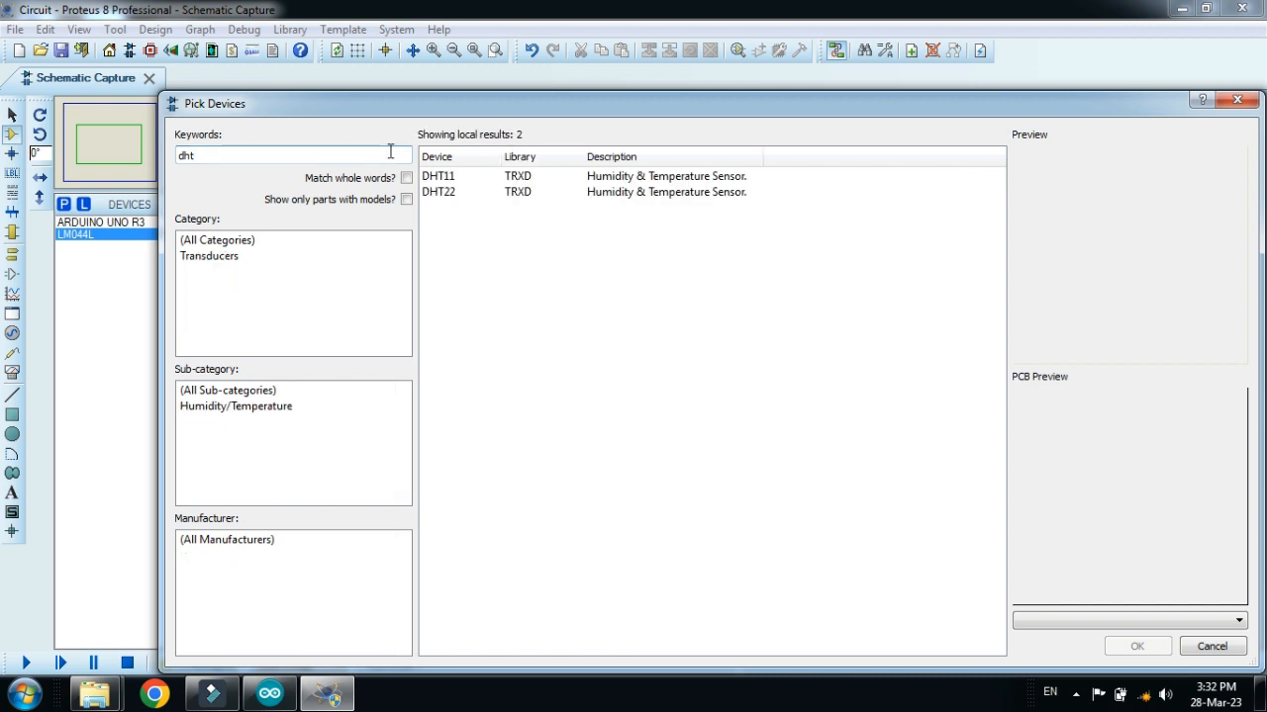
pyautogui.click(439, 176)
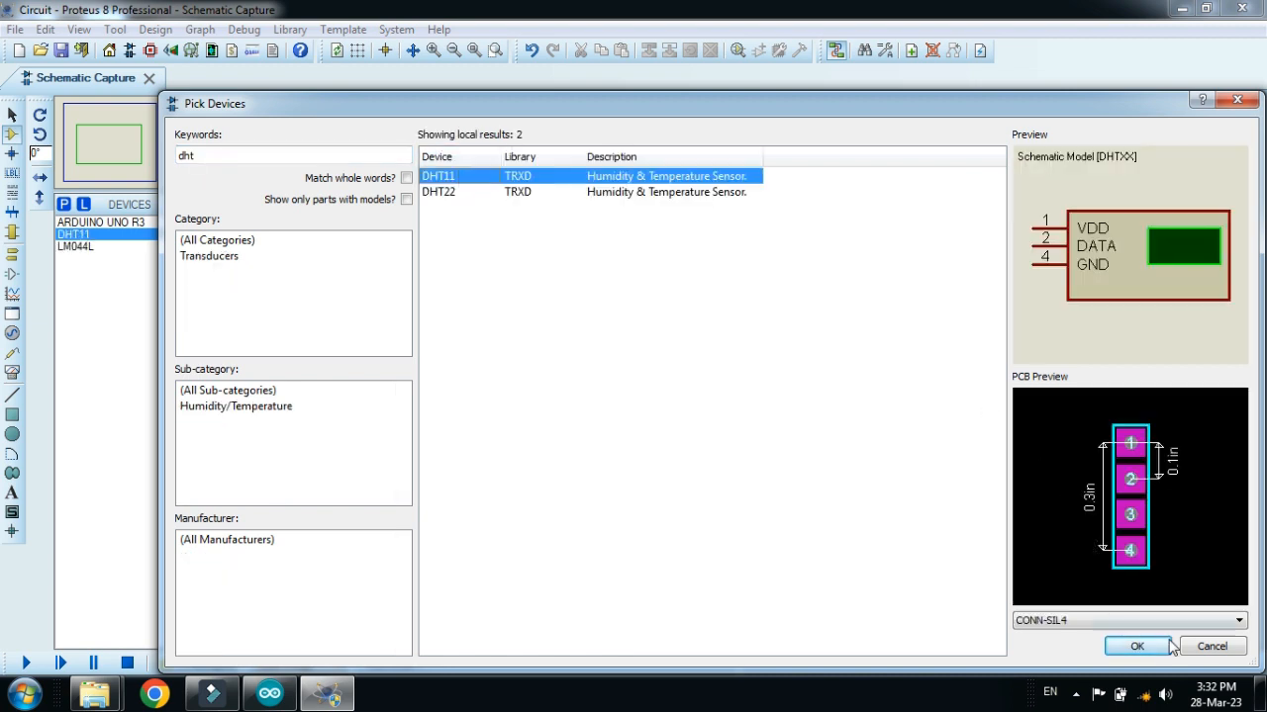
pyautogui.click(1137, 647)
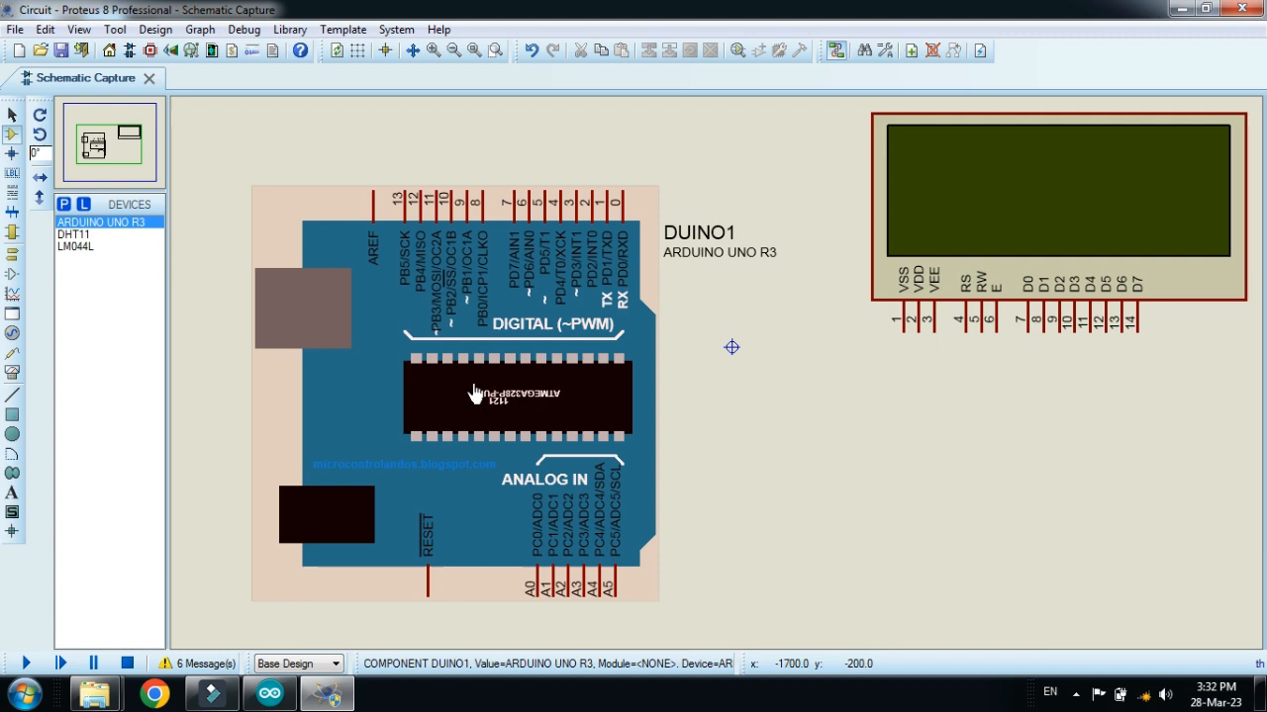
# - Place the rotated Arduino Uno, the LM044L LCD and the DHT11 on the schematic
pyautogui.click(518, 393)
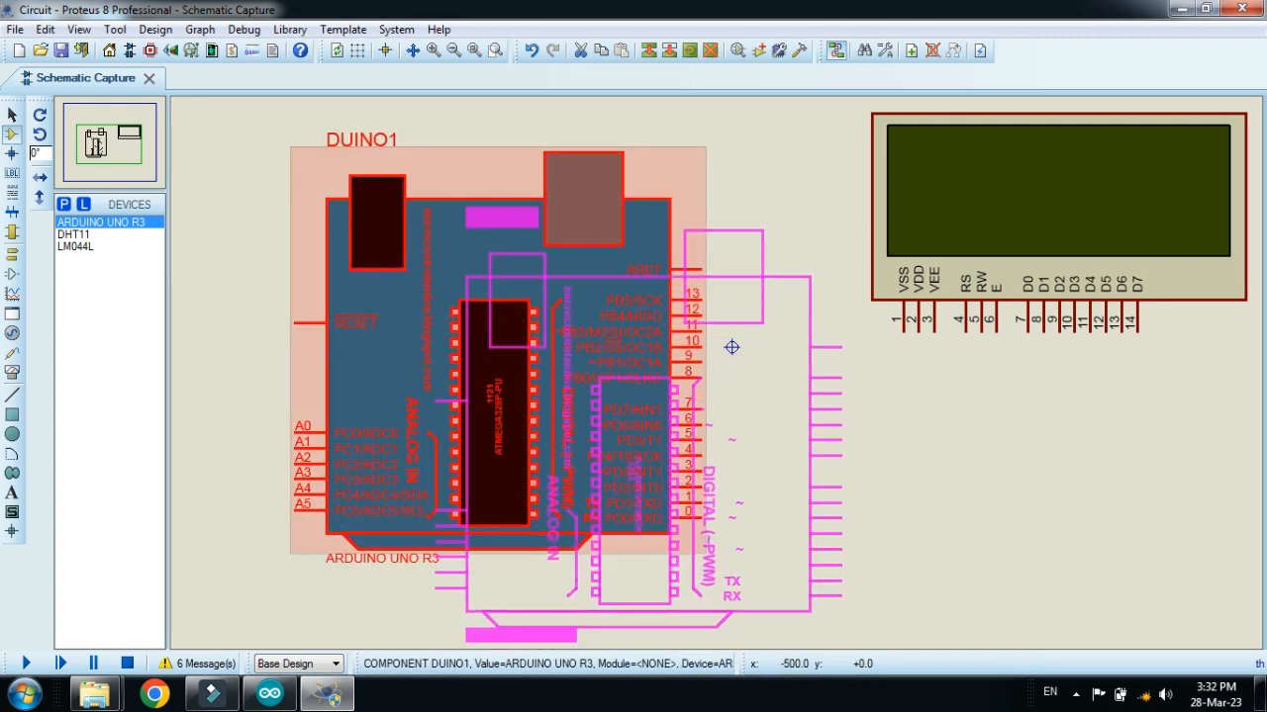
pyautogui.click(76, 246)
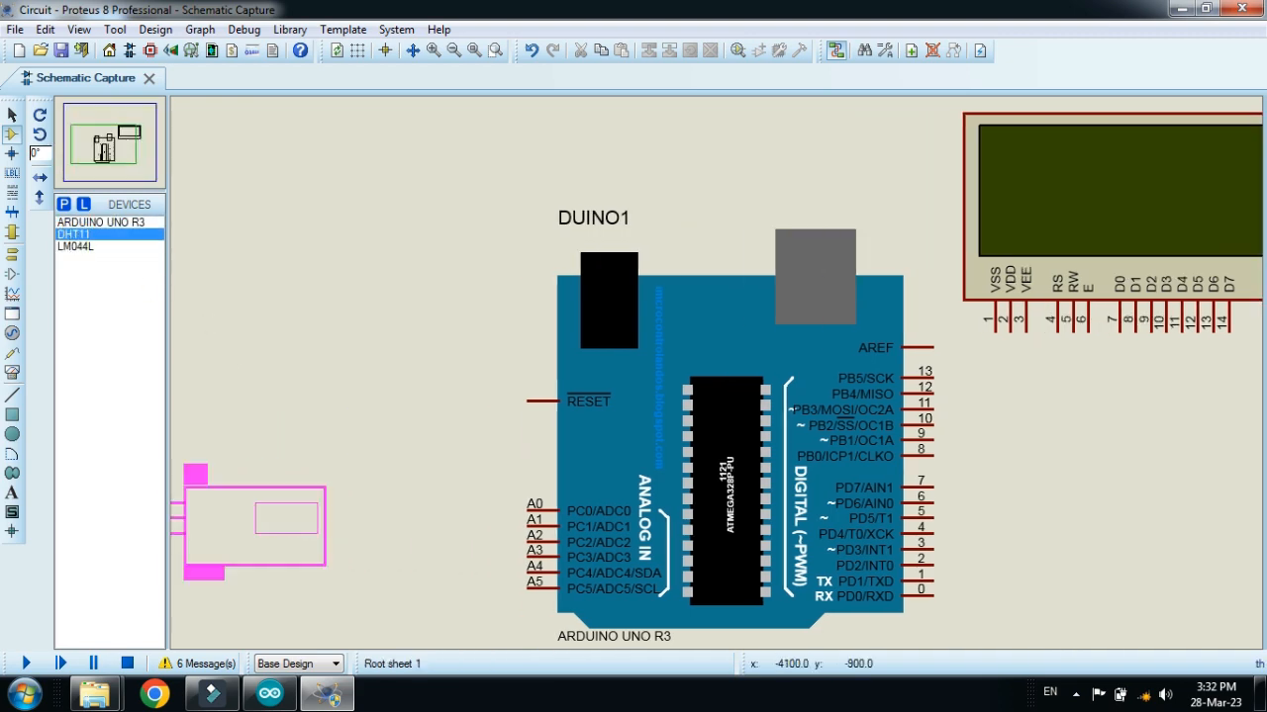
pyautogui.rightClick(253, 524)
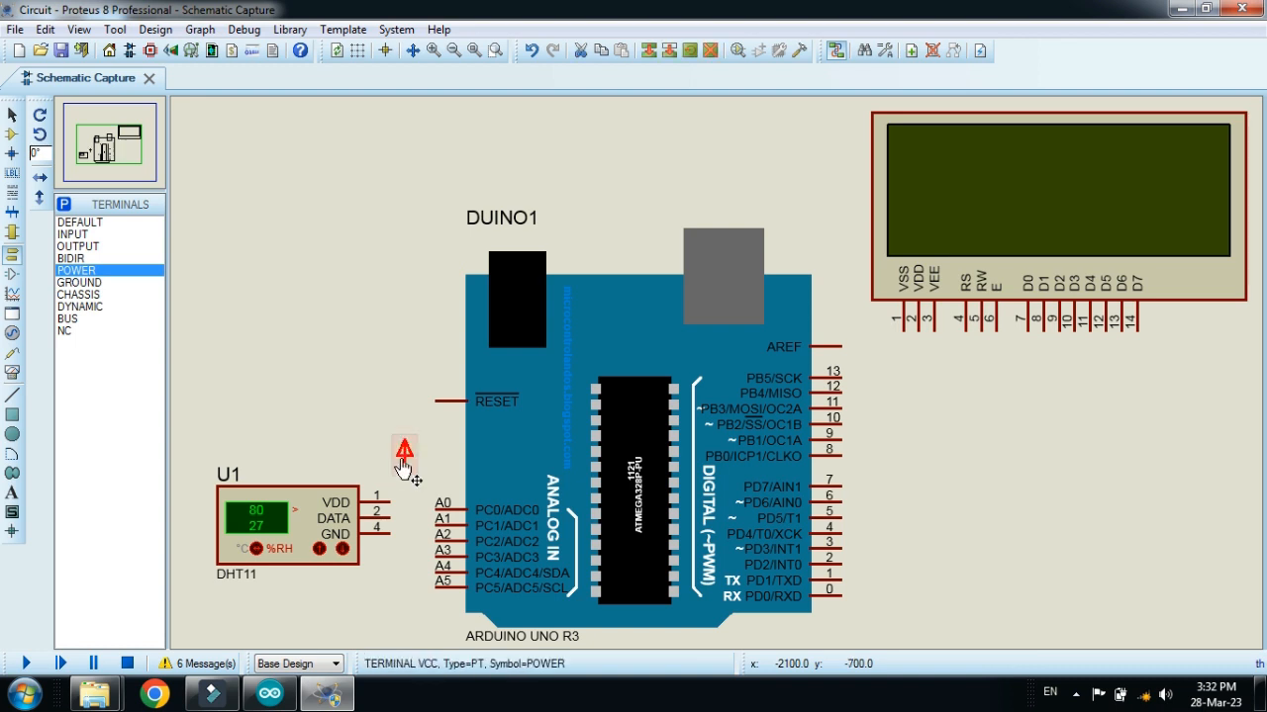
# - Add POWER and GROUND terminals by the DHT11 and wire LCD to D13–D8, DATA to A0
pyautogui.click(404, 465)
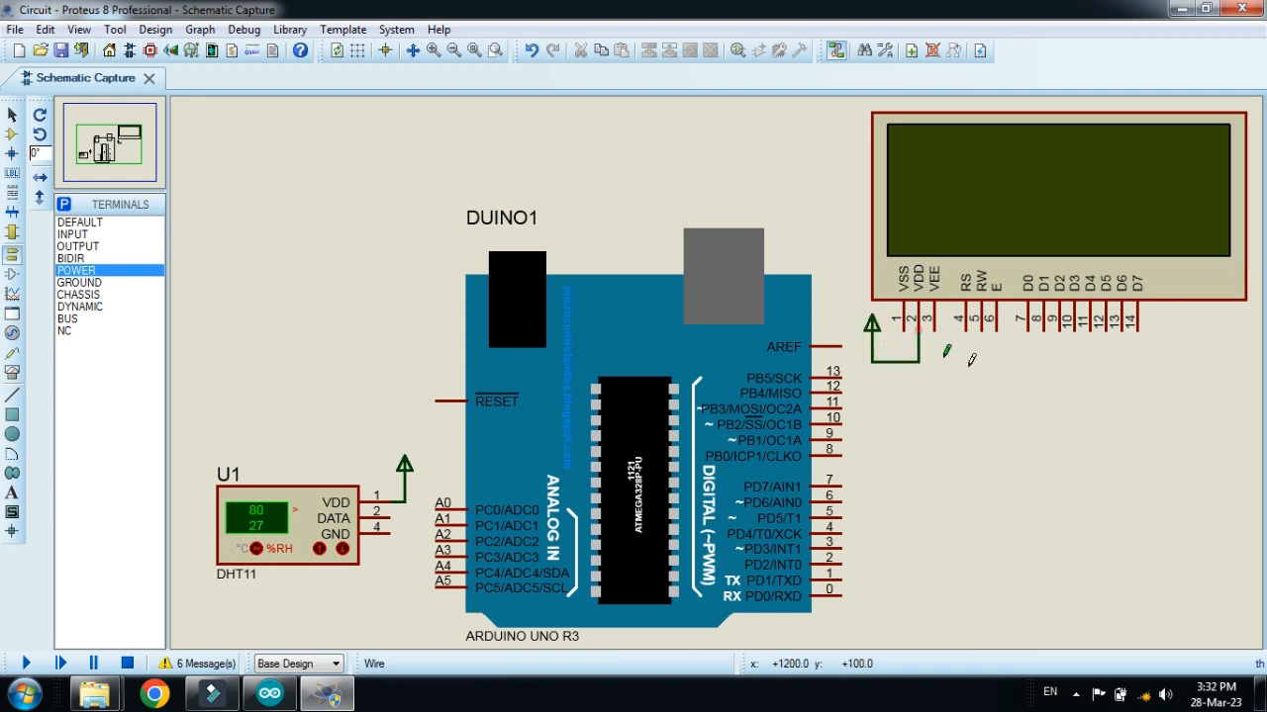
pyautogui.moveTo(967, 329)
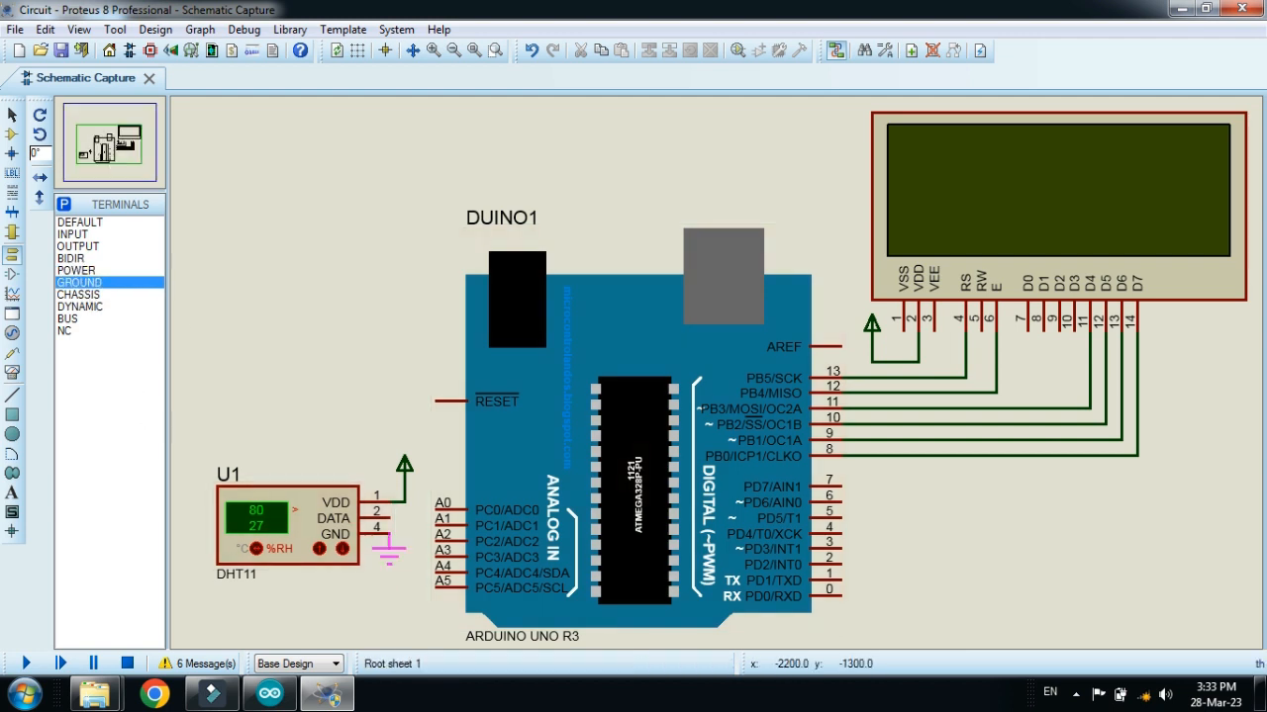
pyautogui.click(404, 554)
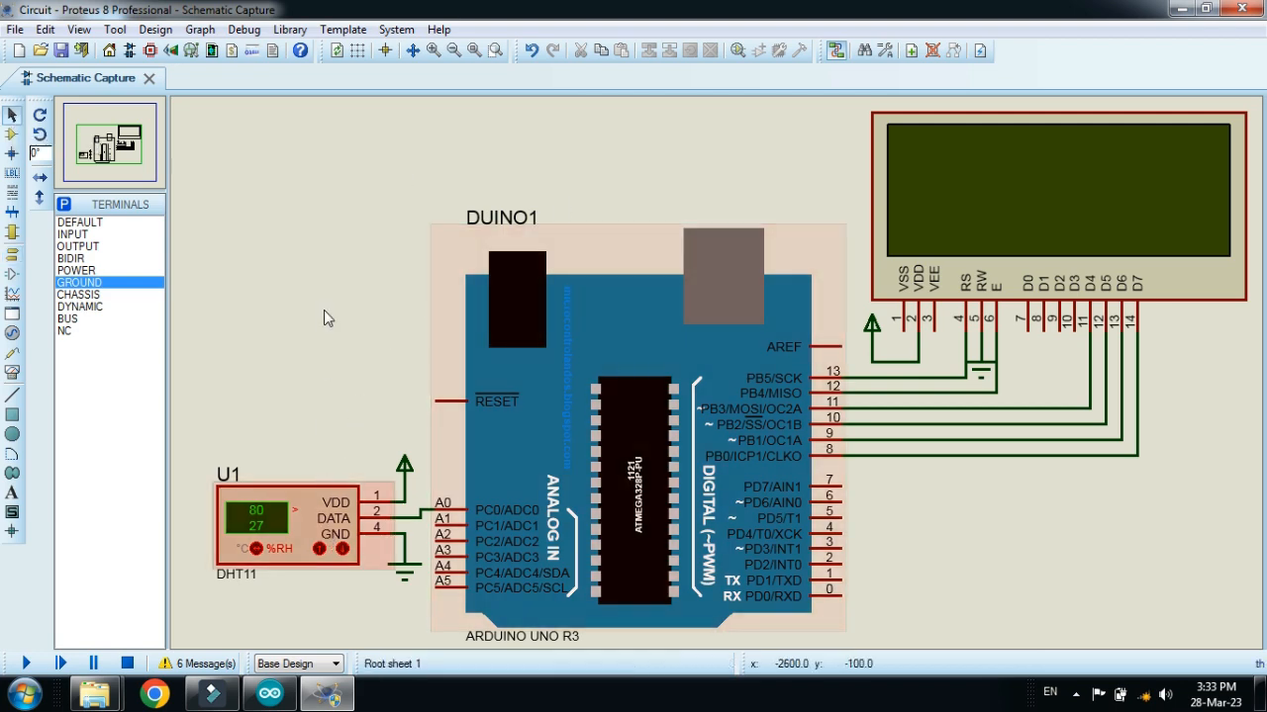
pyautogui.click(268, 692)
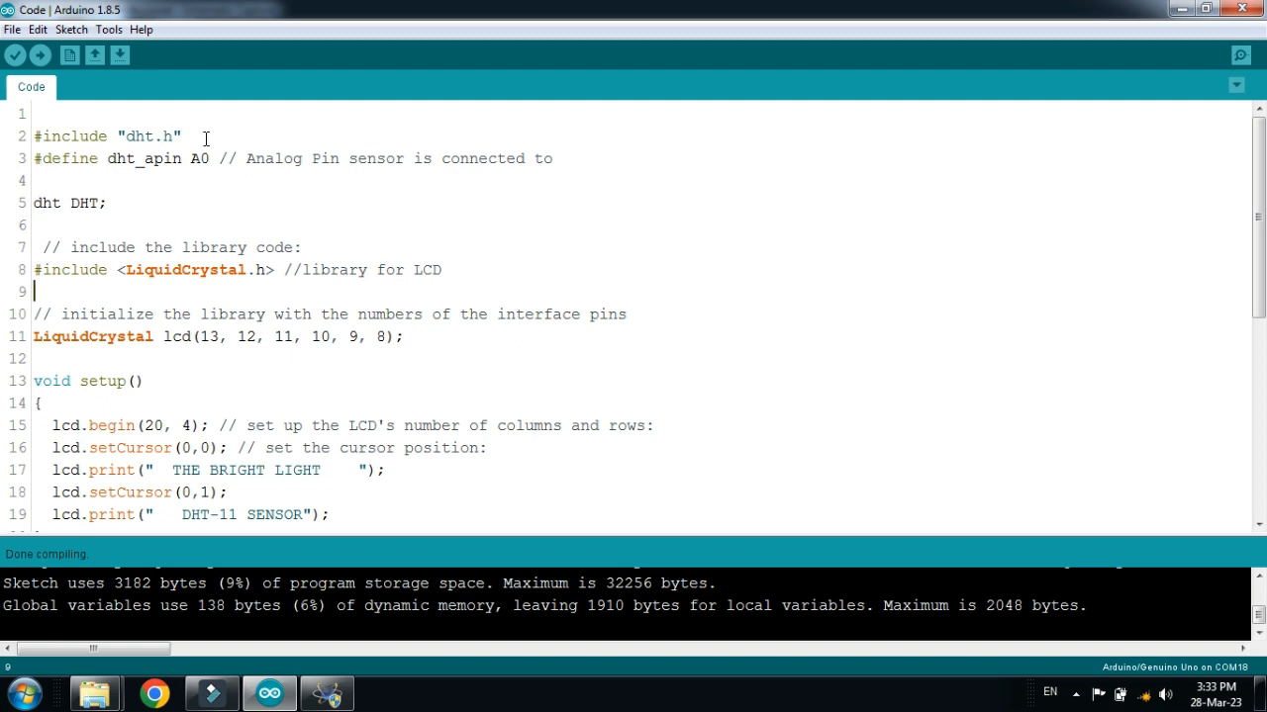
# - Review the dht.h include line, then locate DHT_Library.zip in the project folder
pyautogui.click(191, 135)
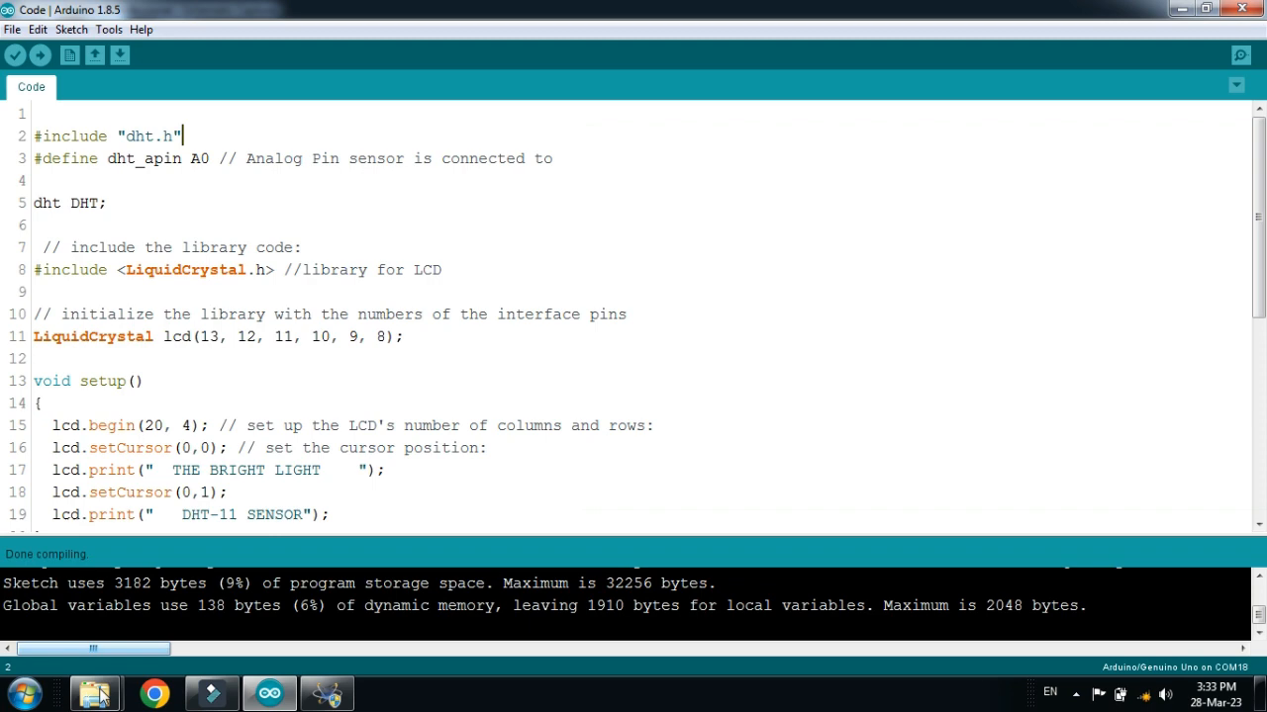
pyautogui.click(95, 693)
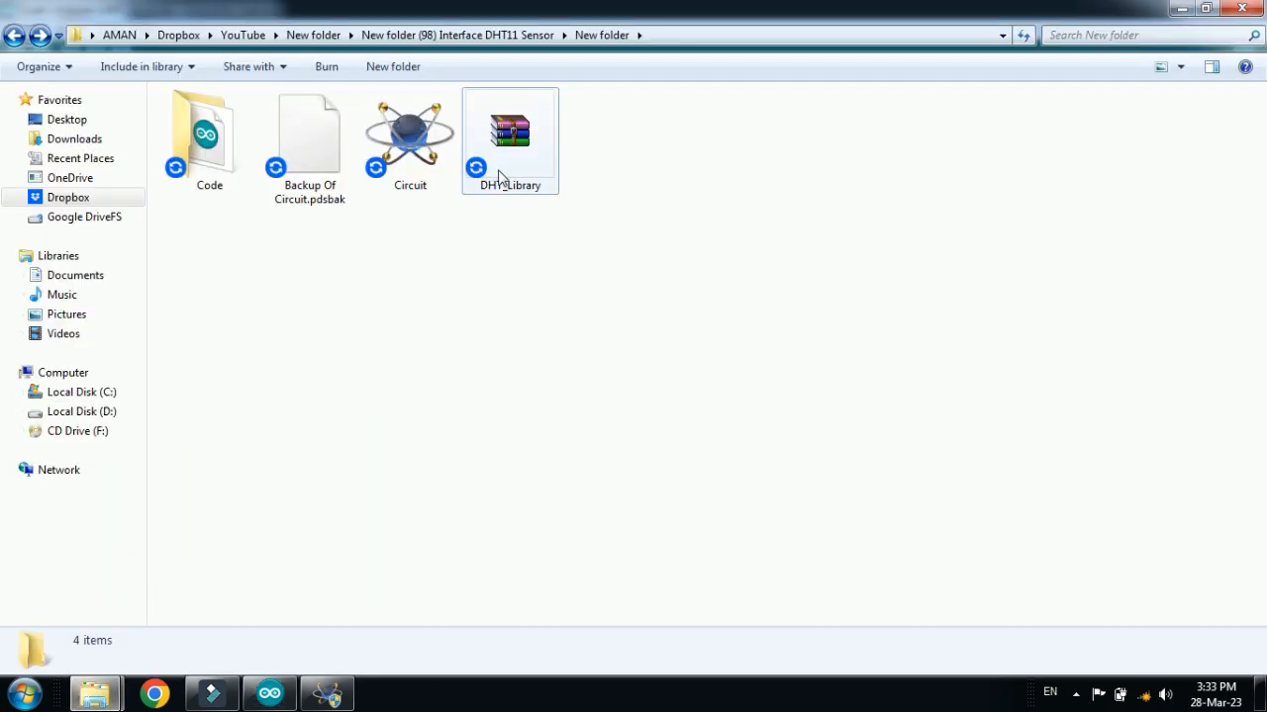
pyautogui.click(510, 139)
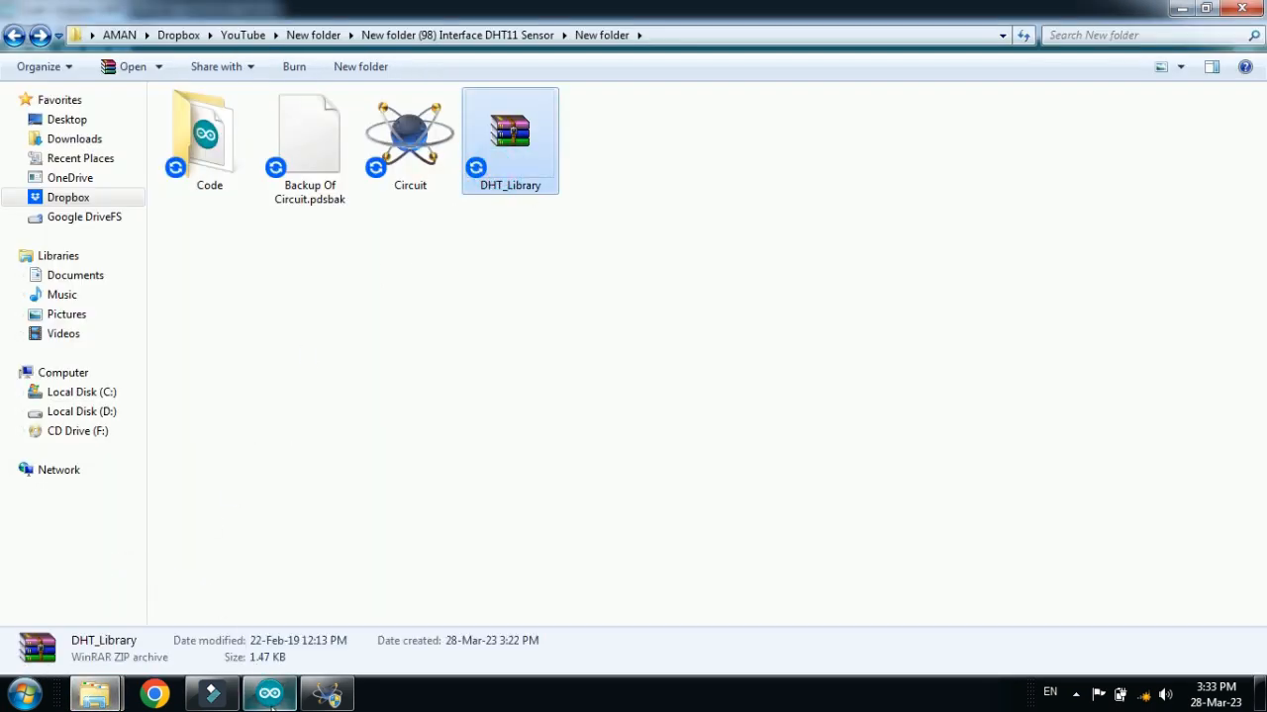
pyautogui.click(269, 693)
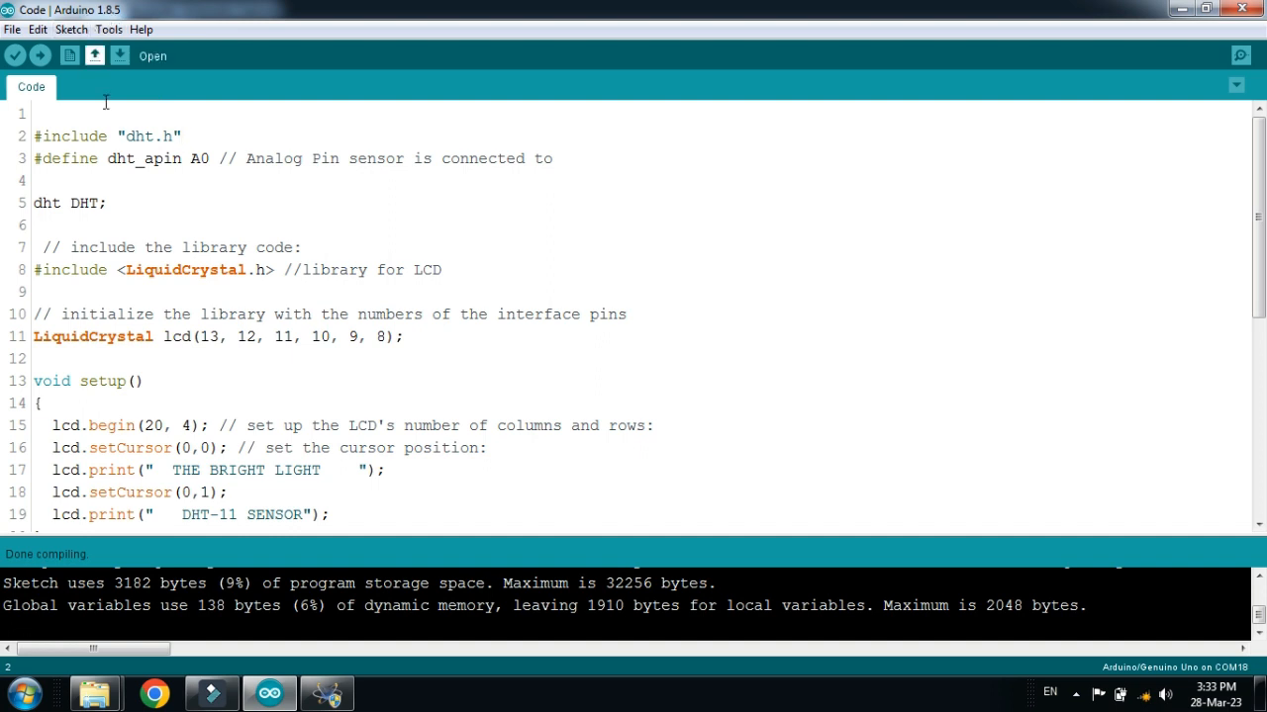
# - Add DHT_Library from the Desktop libraries folder via Include Library > Add .ZIP Library
pyautogui.click(70, 29)
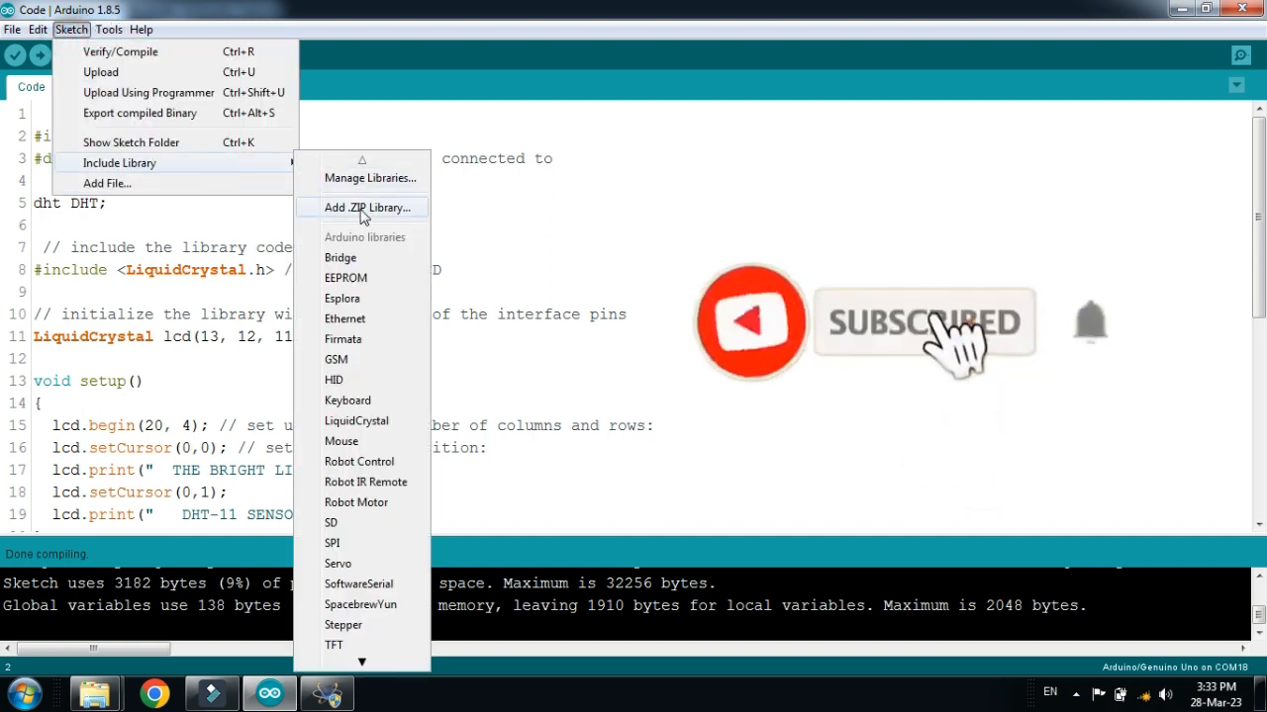
pyautogui.click(368, 208)
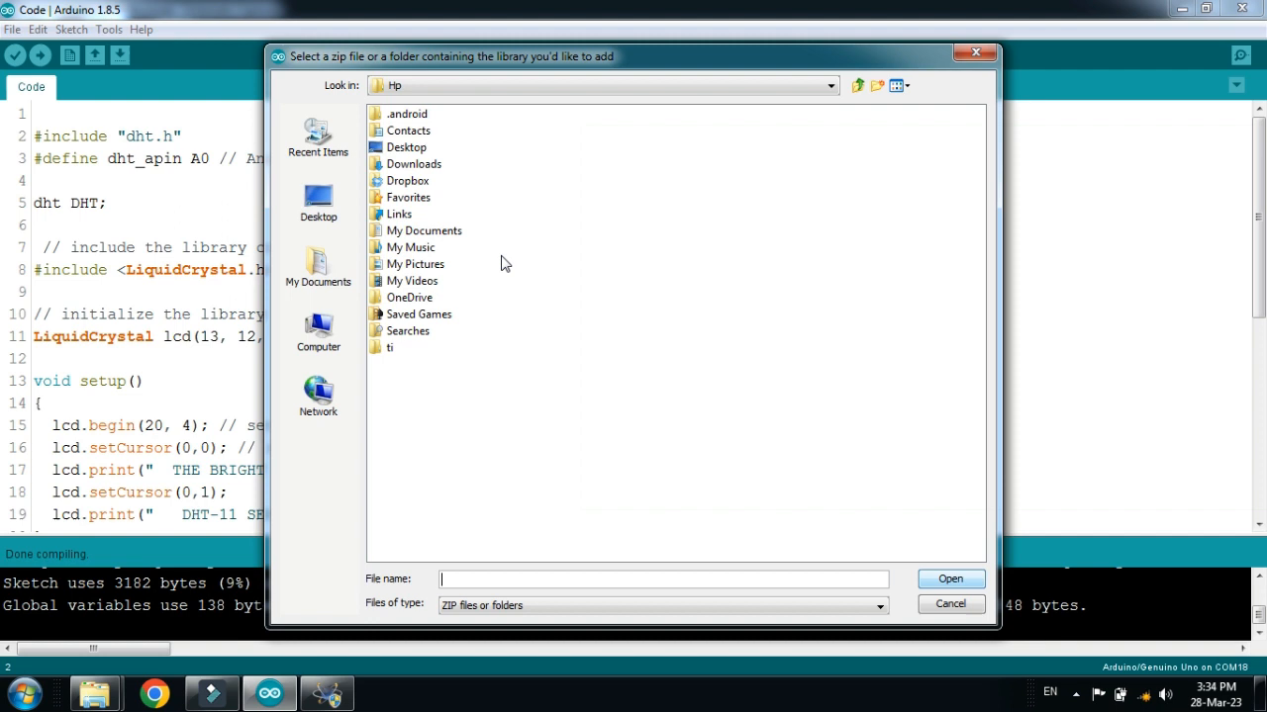
pyautogui.click(317, 203)
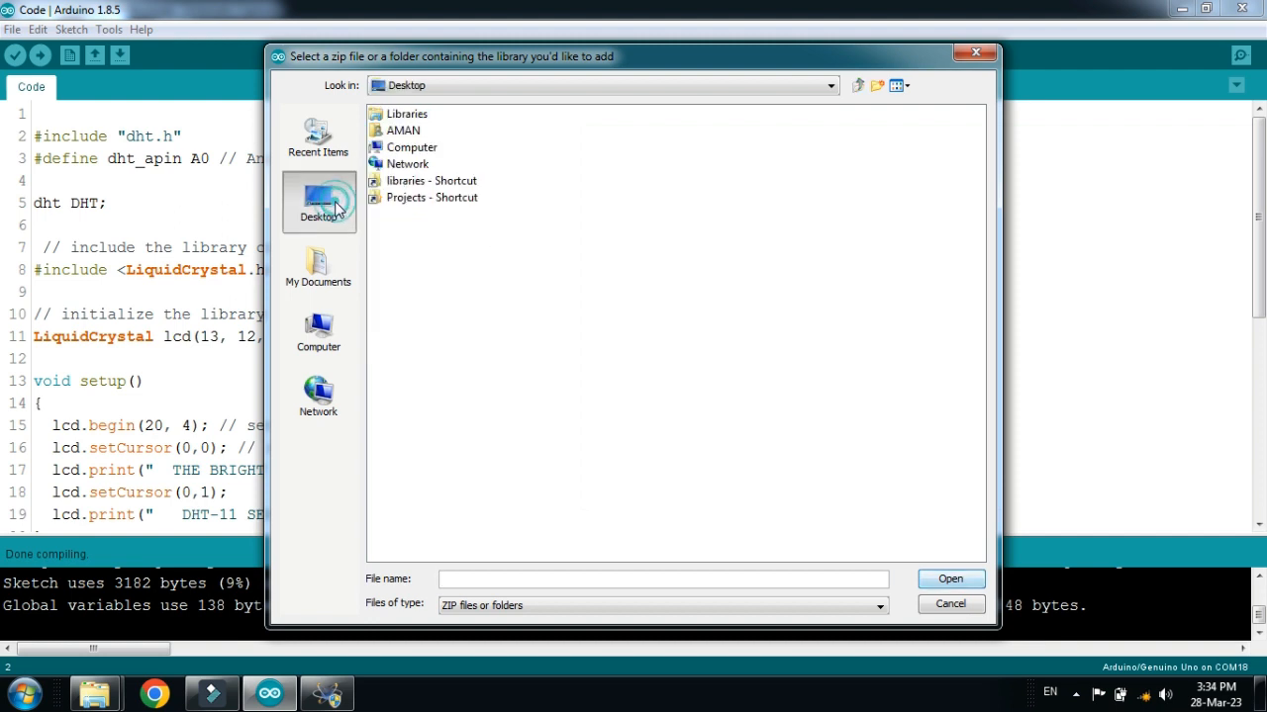
pyautogui.doubleClick(431, 180)
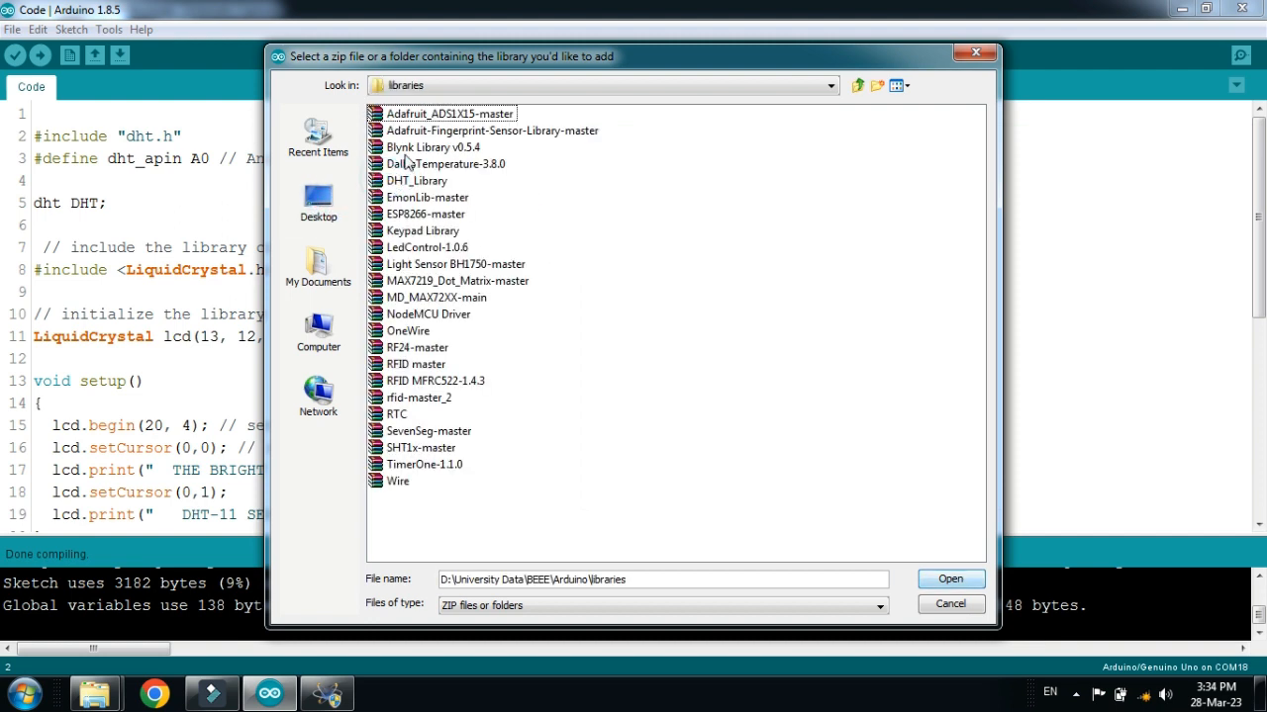
pyautogui.click(416, 180)
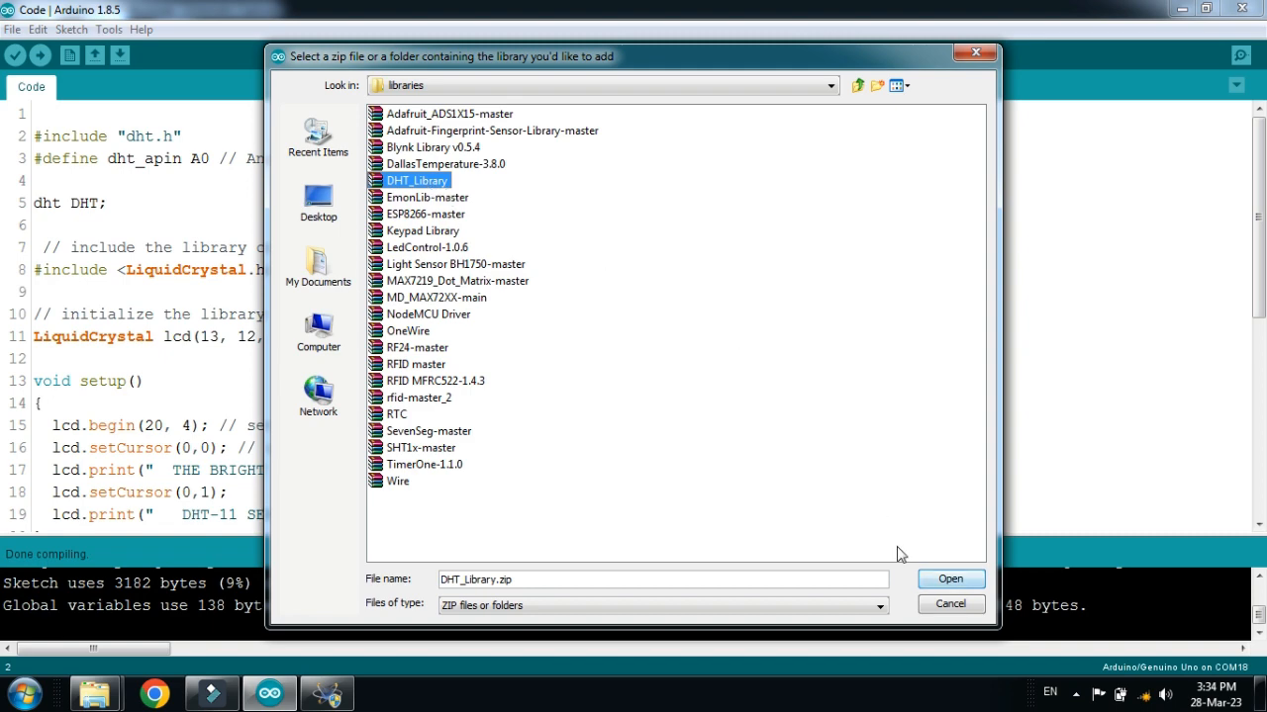
pyautogui.click(948, 579)
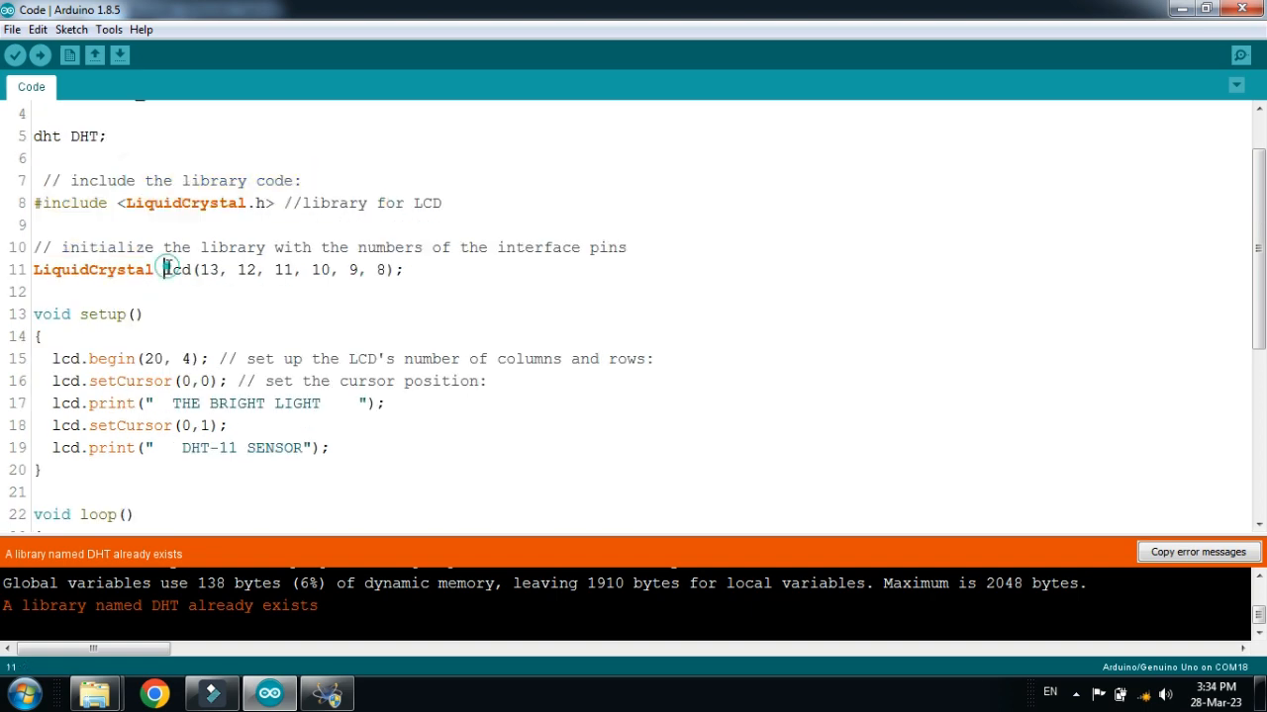
pyautogui.scroll(-3)
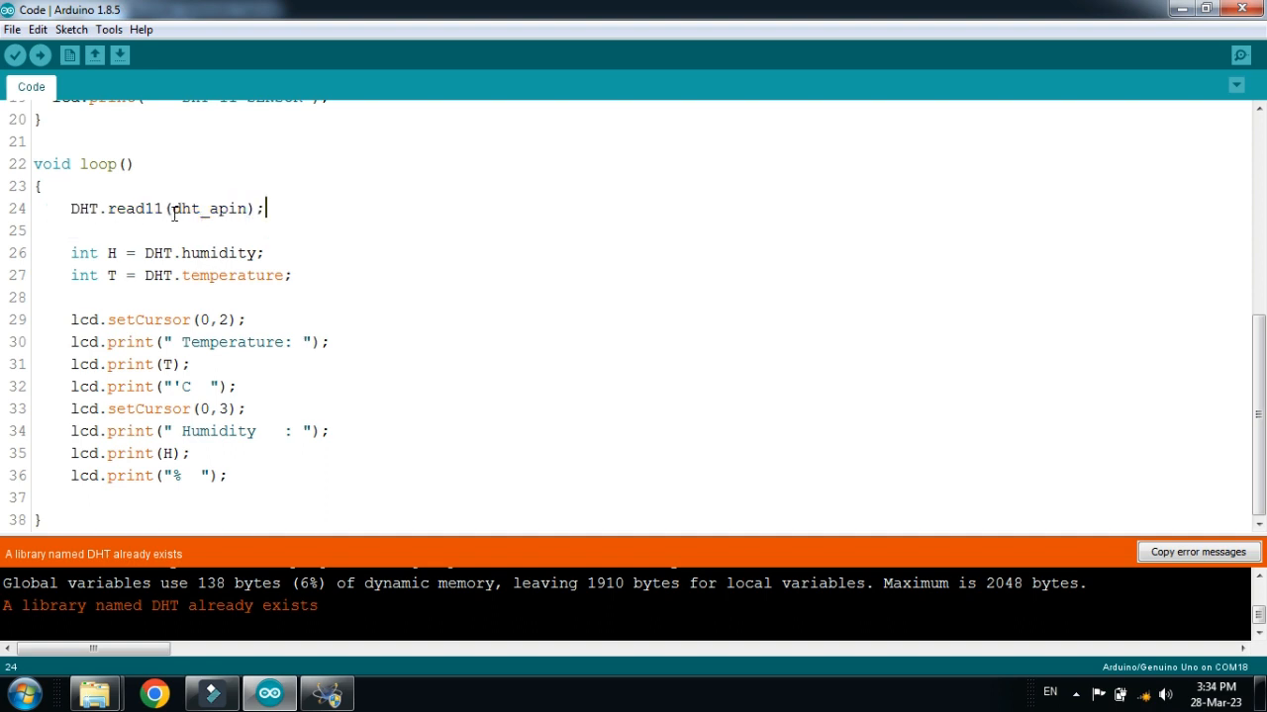
pyautogui.tripleClick(168, 252)
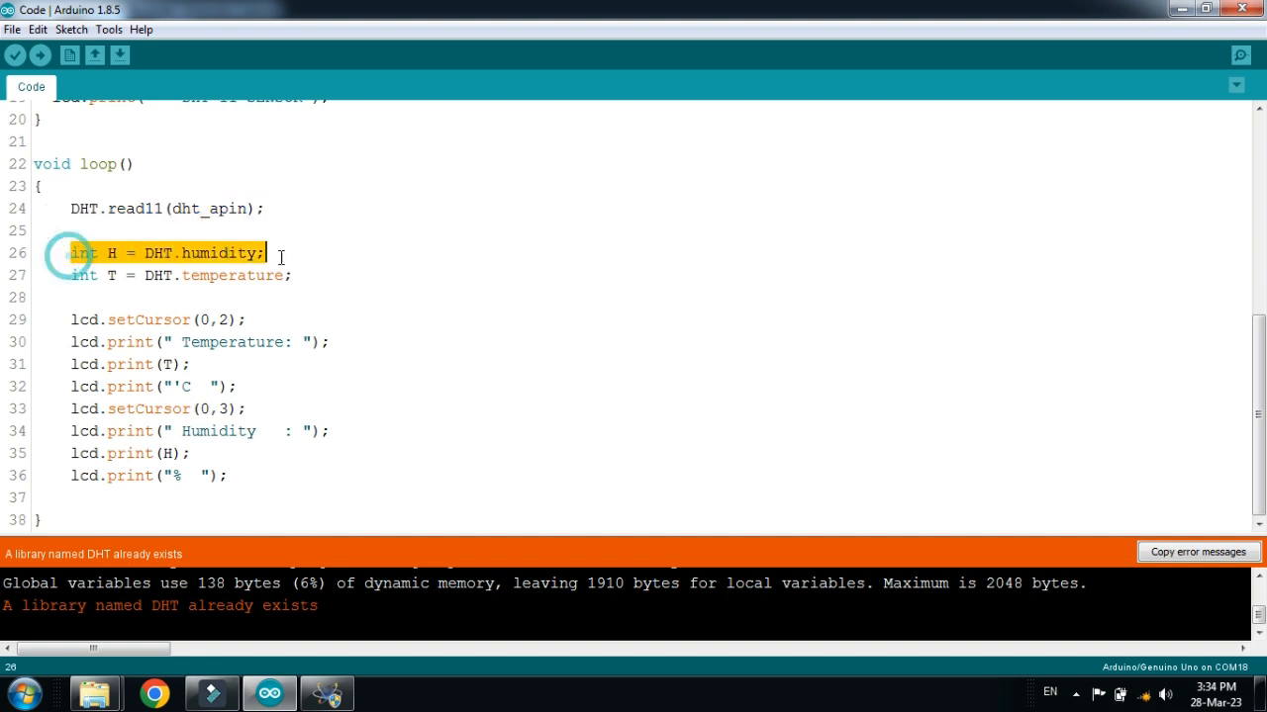
pyautogui.click(251, 253)
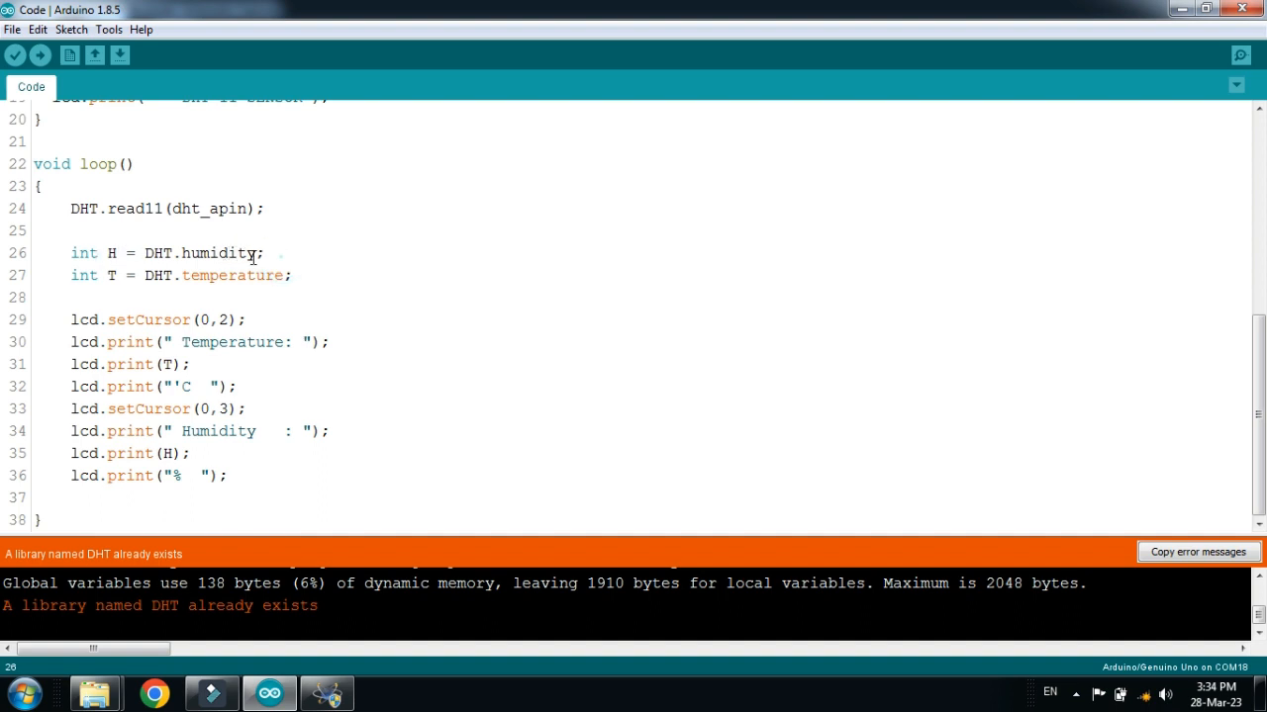
pyautogui.click(71, 276)
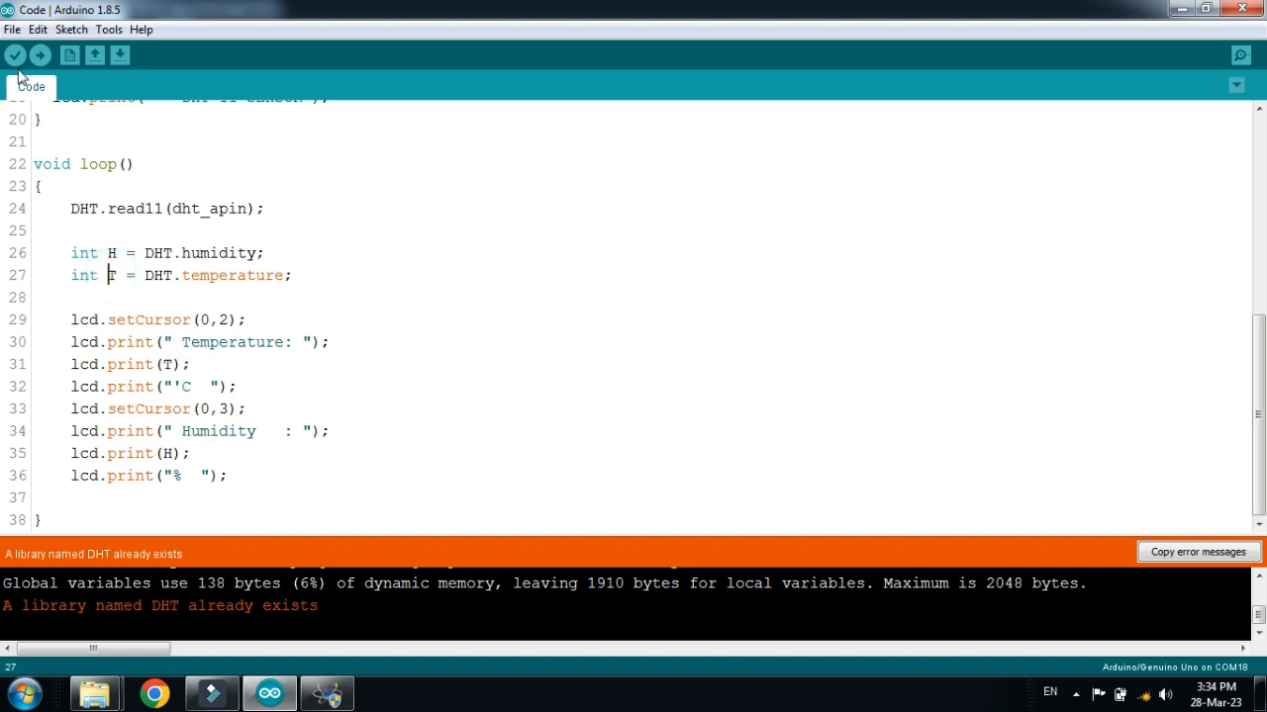
# - Compile the sketch and select the Code.ino.hex path in the output console
pyautogui.click(14, 55)
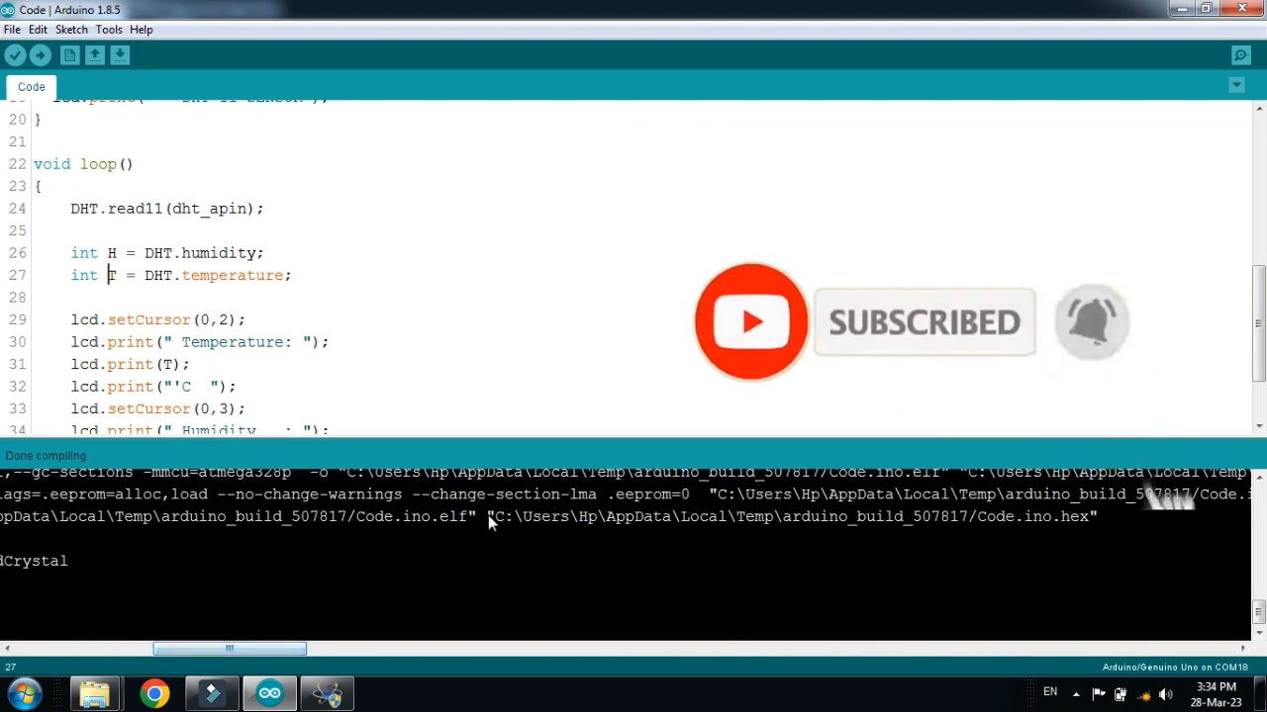
pyautogui.moveTo(495, 517); pyautogui.dragTo(1089, 517)
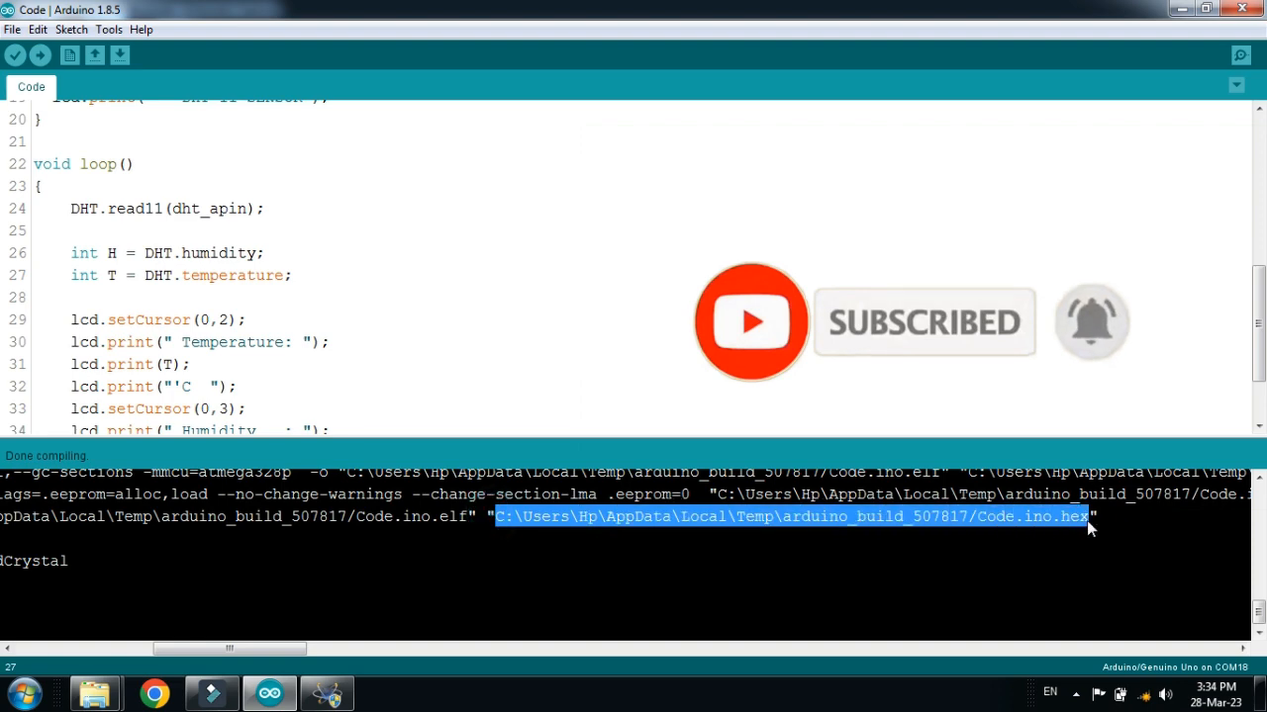
pyautogui.moveTo(1039, 591)
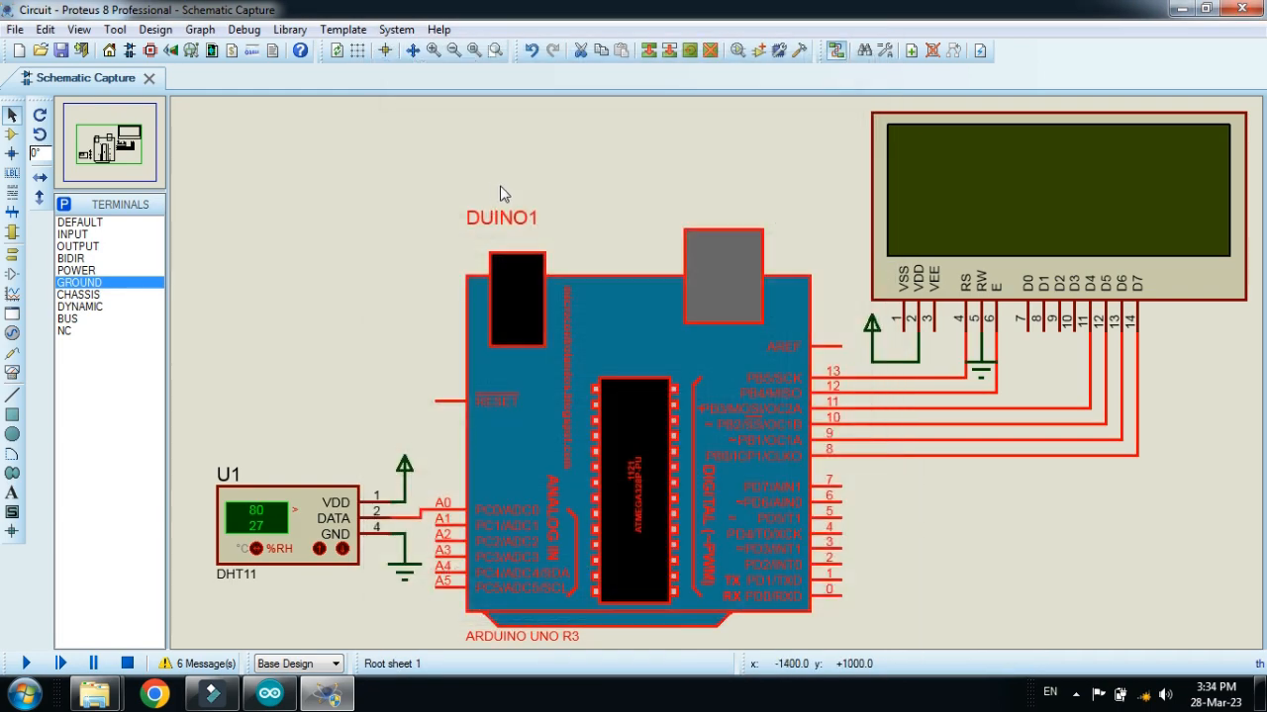
# - Start the simulation so the LCD displays 27°C and 80% humidity
pyautogui.click(25, 663)
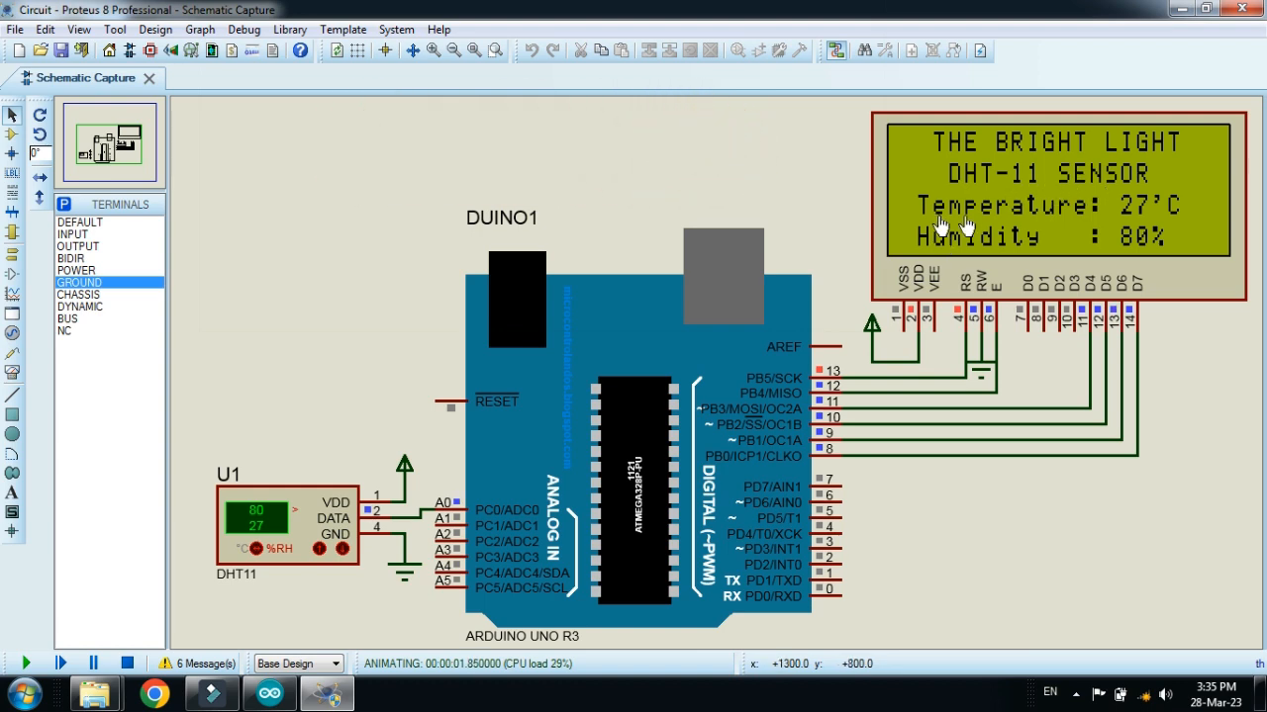
pyautogui.moveTo(1025, 260)
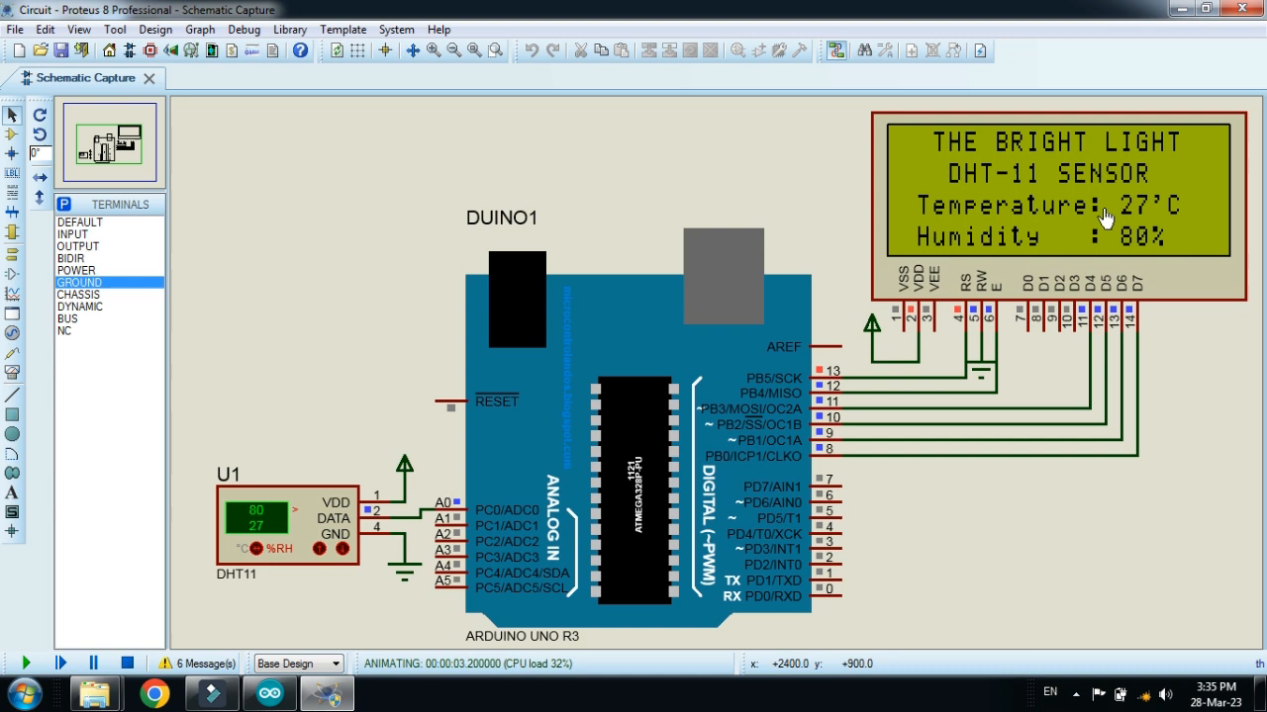
pyautogui.moveTo(957, 255)
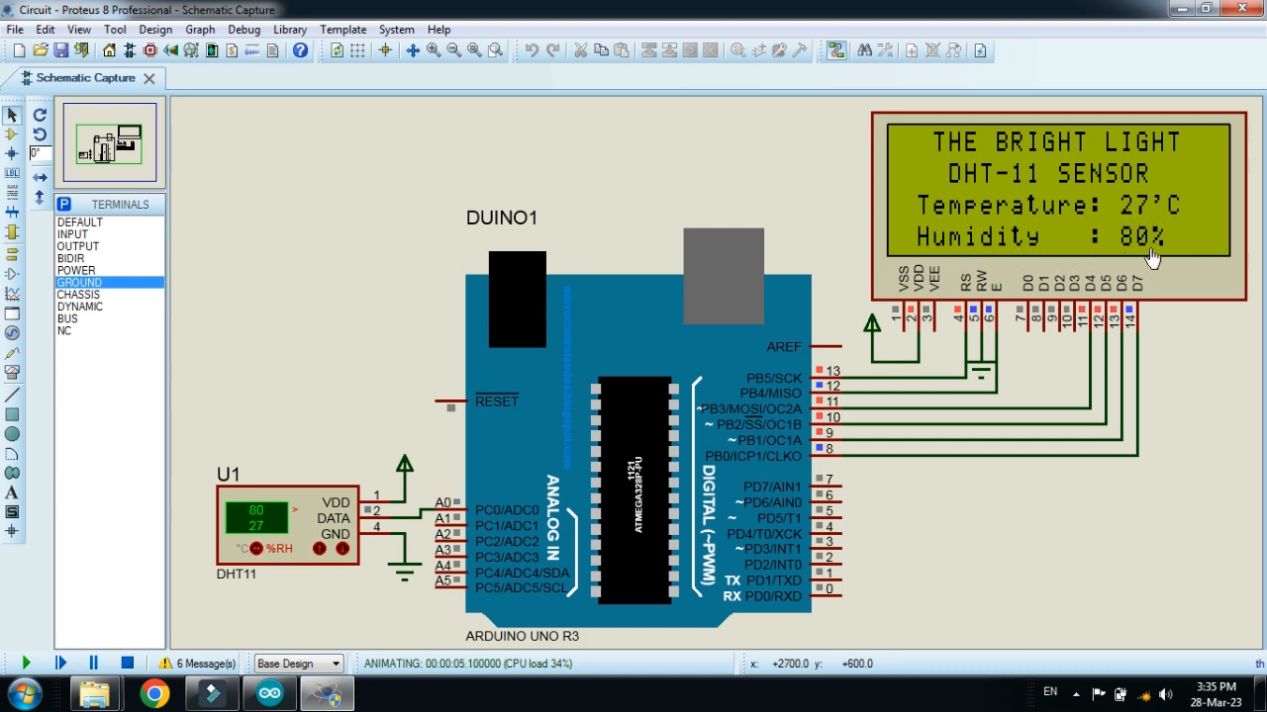
pyautogui.moveTo(312, 550)
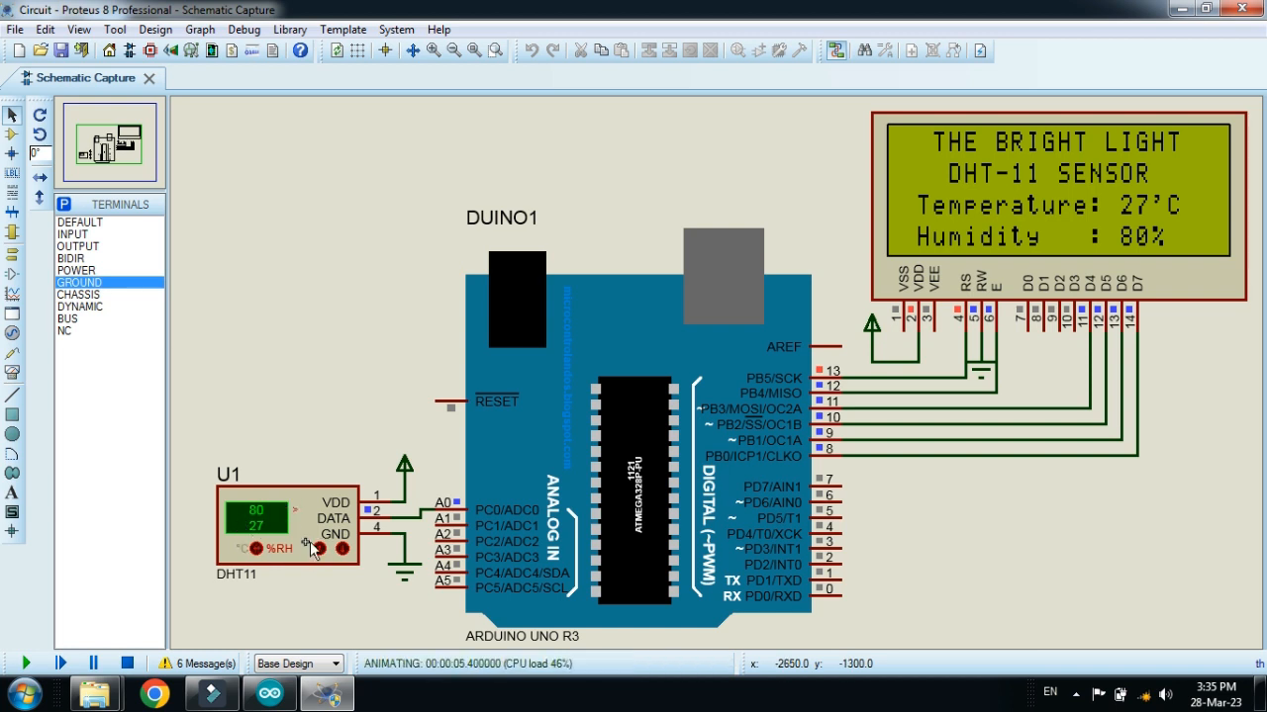
pyautogui.moveTo(1099, 296)
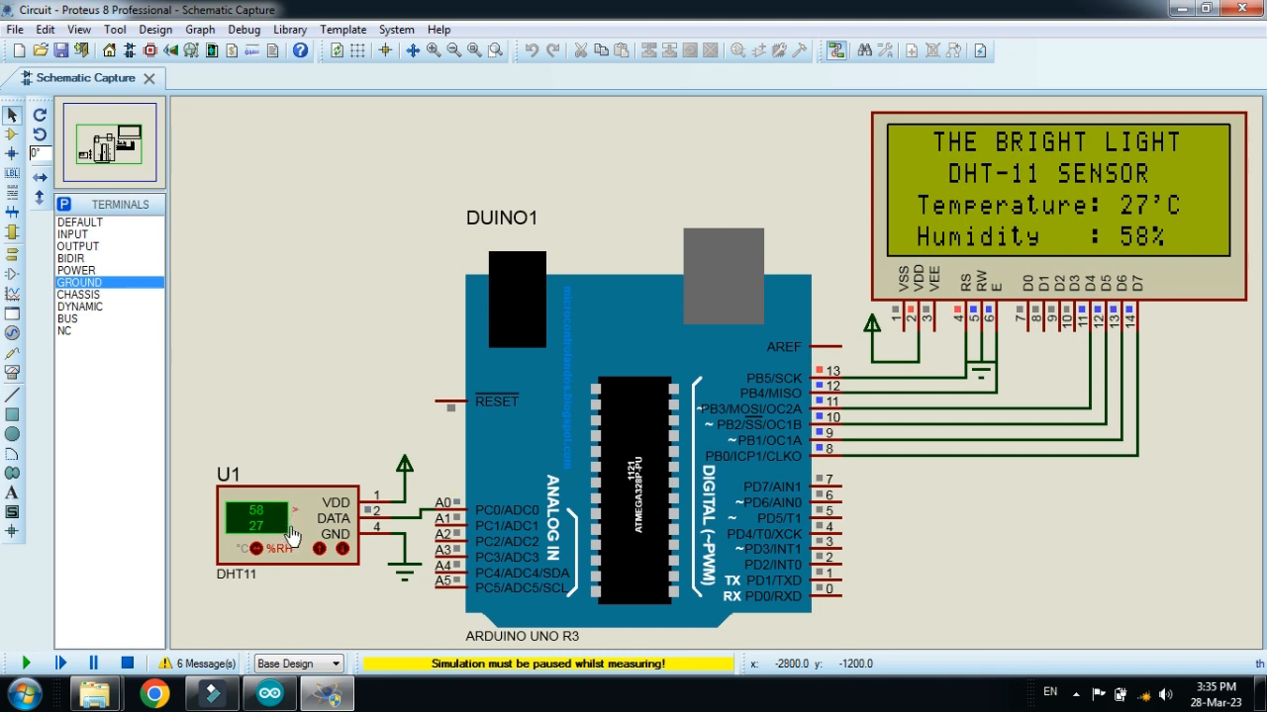
# - Lower the DHT11 readings to 58% humidity and 25°C while simulating
pyautogui.click(25, 663)
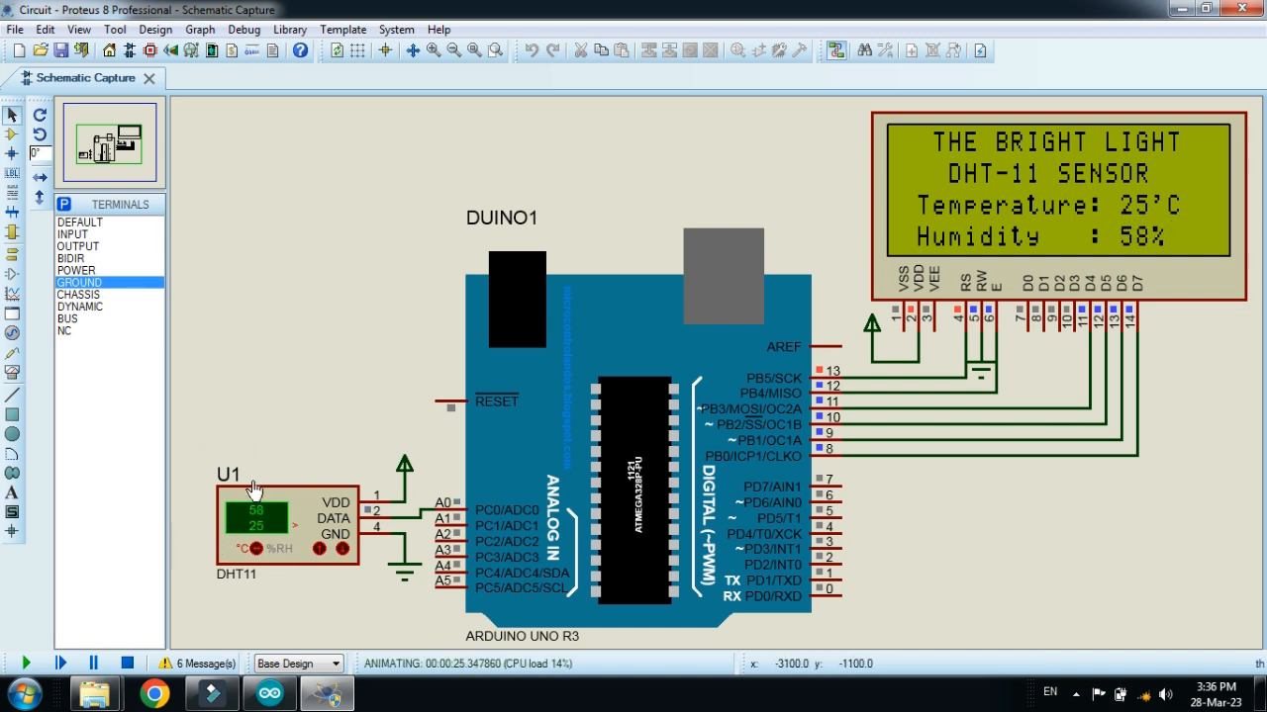
pyautogui.moveTo(338, 395)
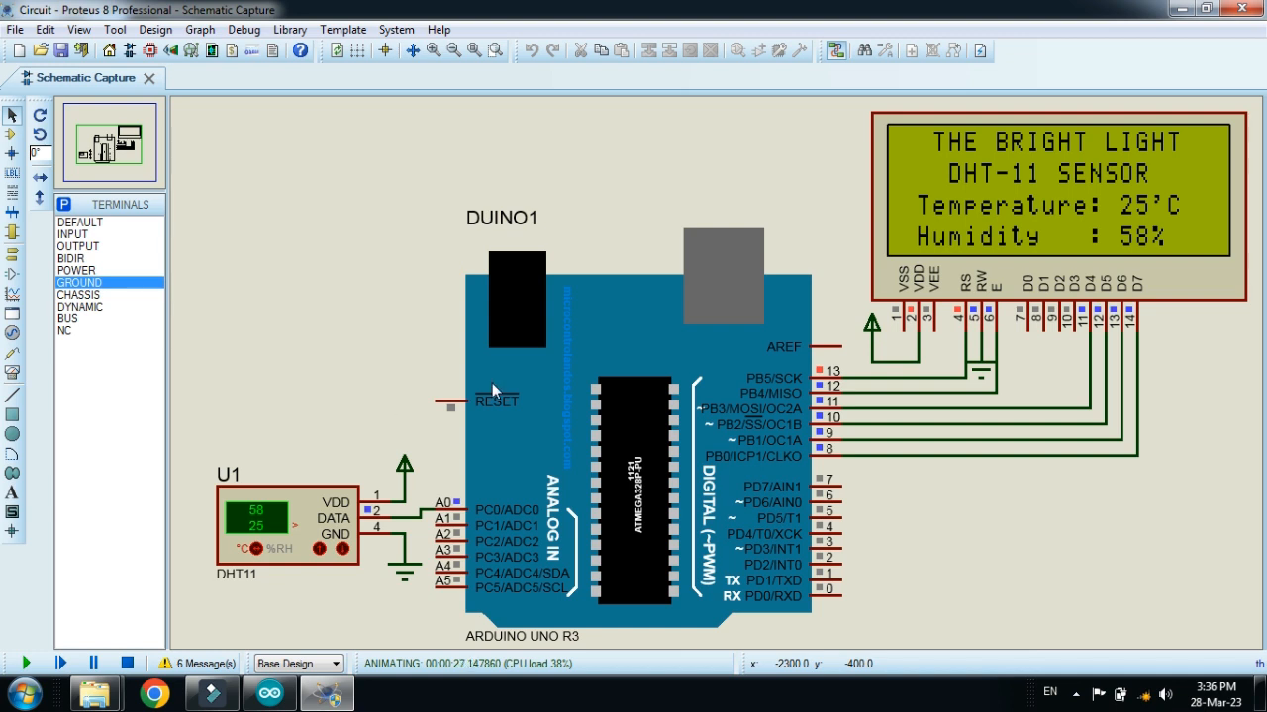
pyautogui.moveTo(854, 325)
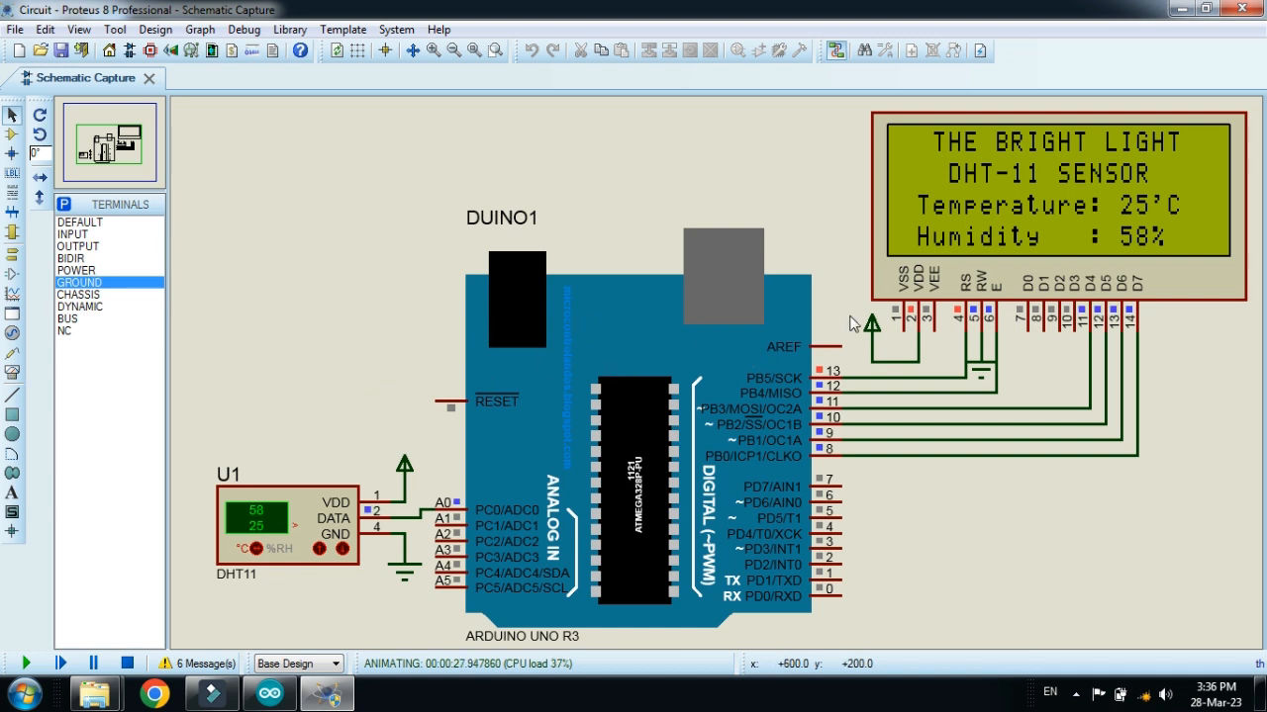
pyautogui.moveTo(328, 284)
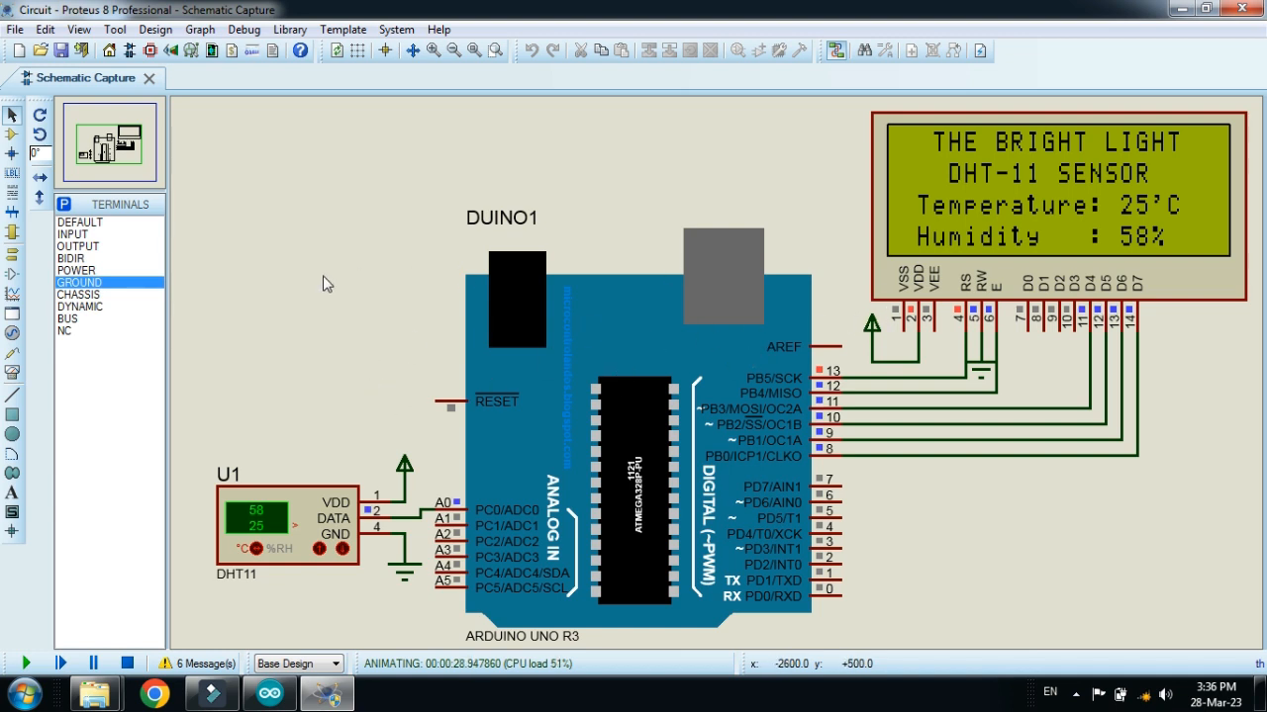